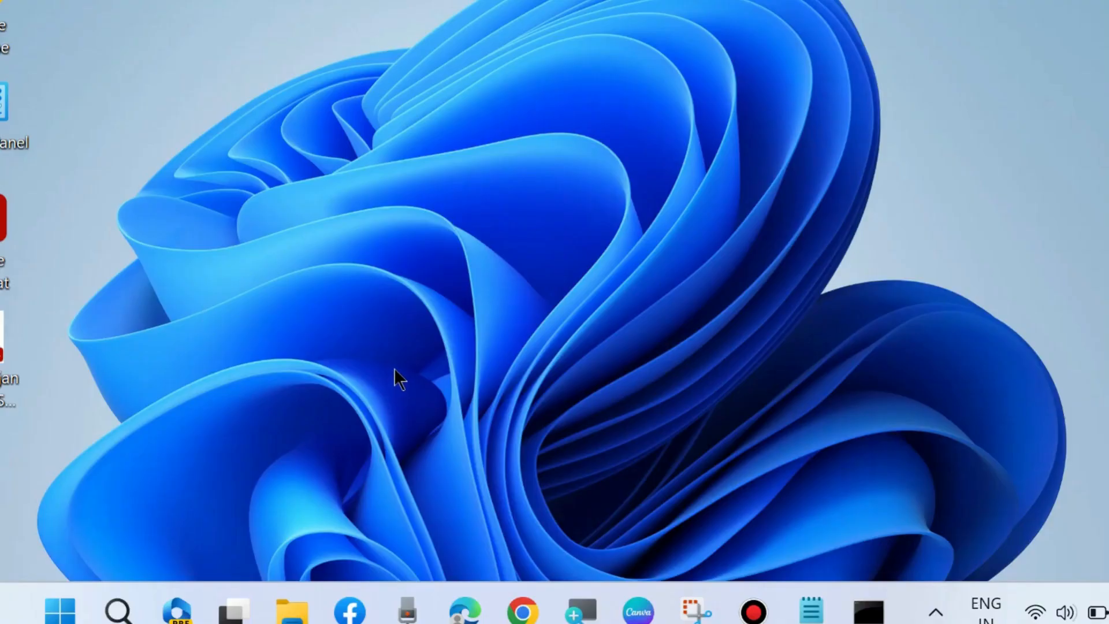
{"action": "mouse_move", "coordinate": [273, 428]}
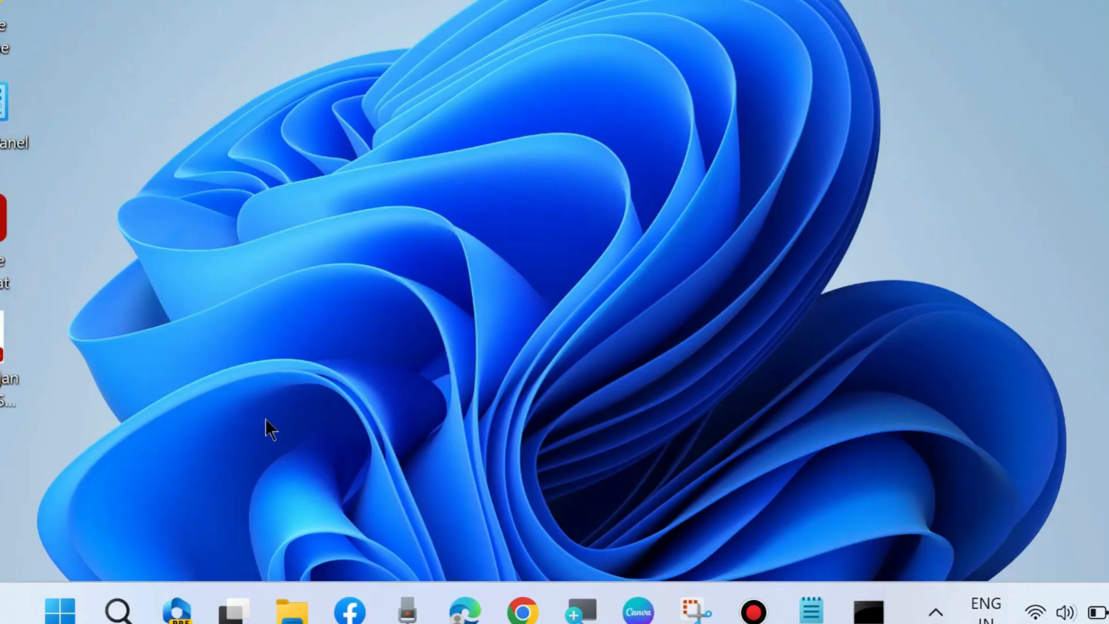
Search for cmd and start Command Prompt with administrator rights.
{"action": "left_click", "coordinate": [118, 610]}
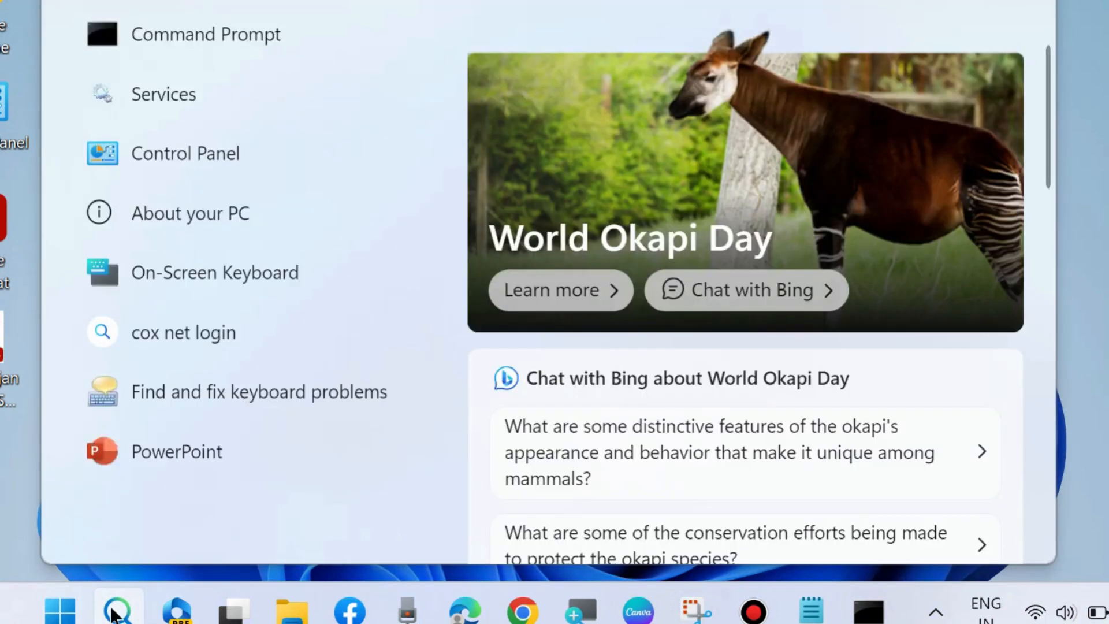
{"action": "type", "text": "cmd"}
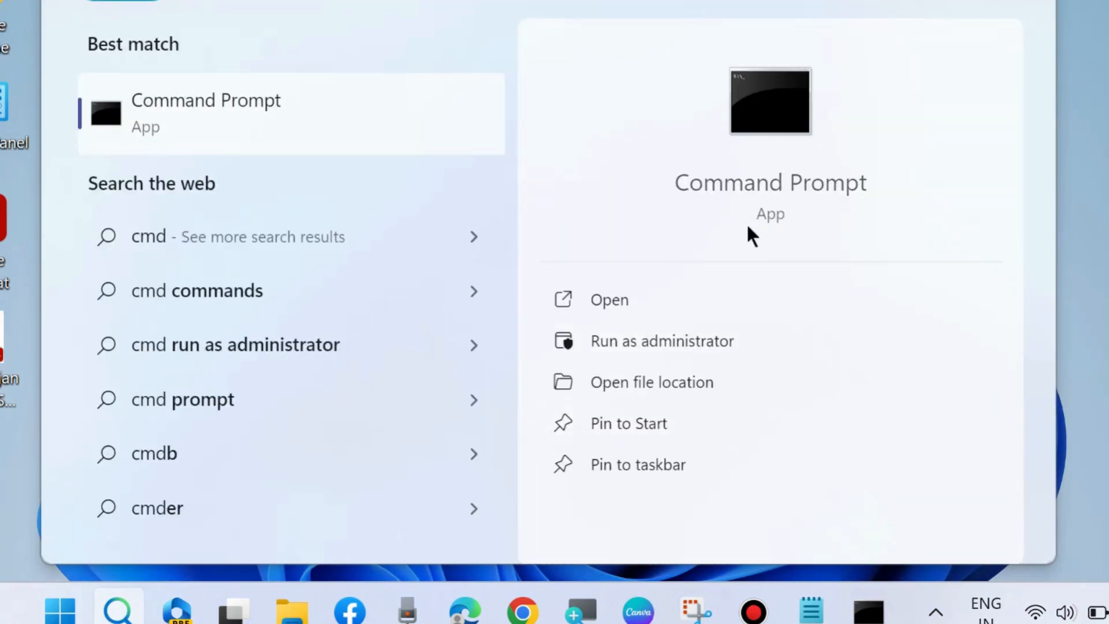
{"action": "mouse_move", "coordinate": [674, 352]}
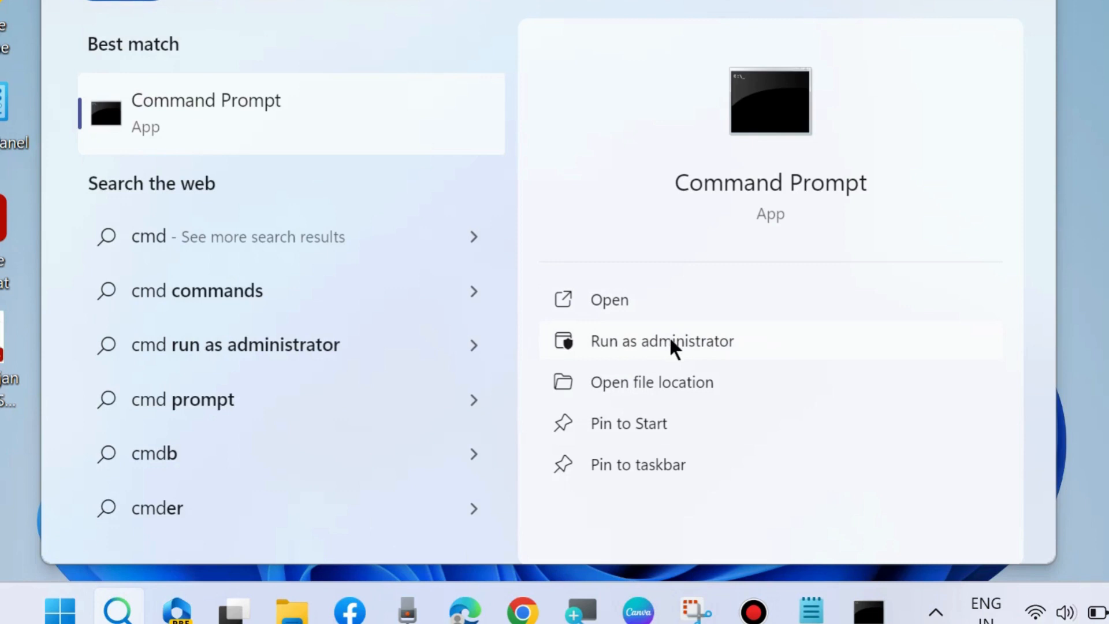
{"action": "left_click", "coordinate": [661, 341]}
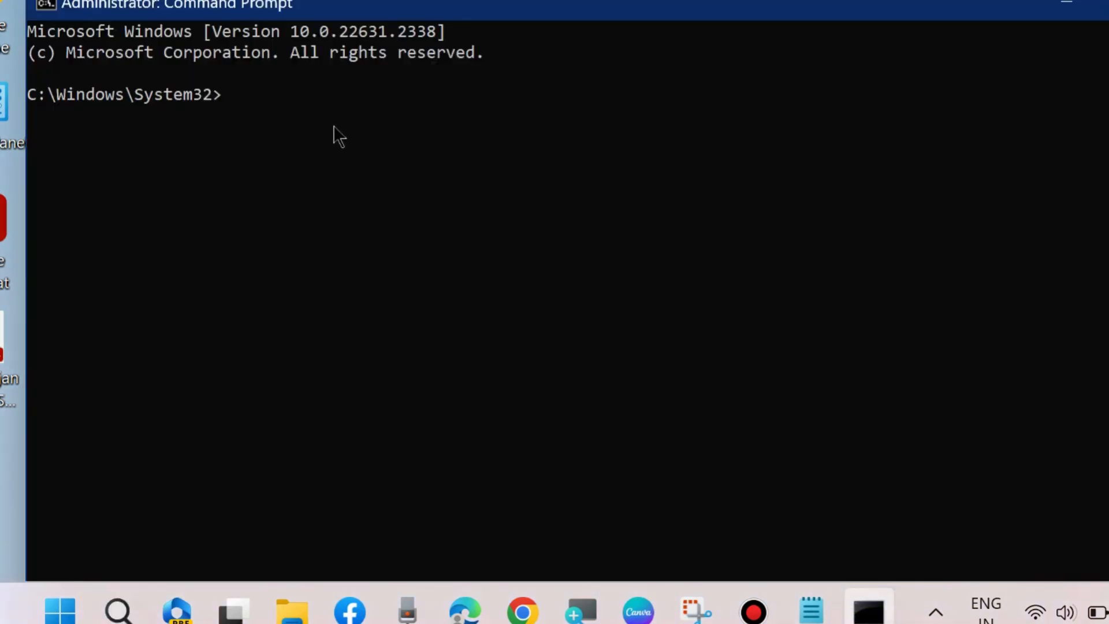
{"action": "mouse_move", "coordinate": [362, 147]}
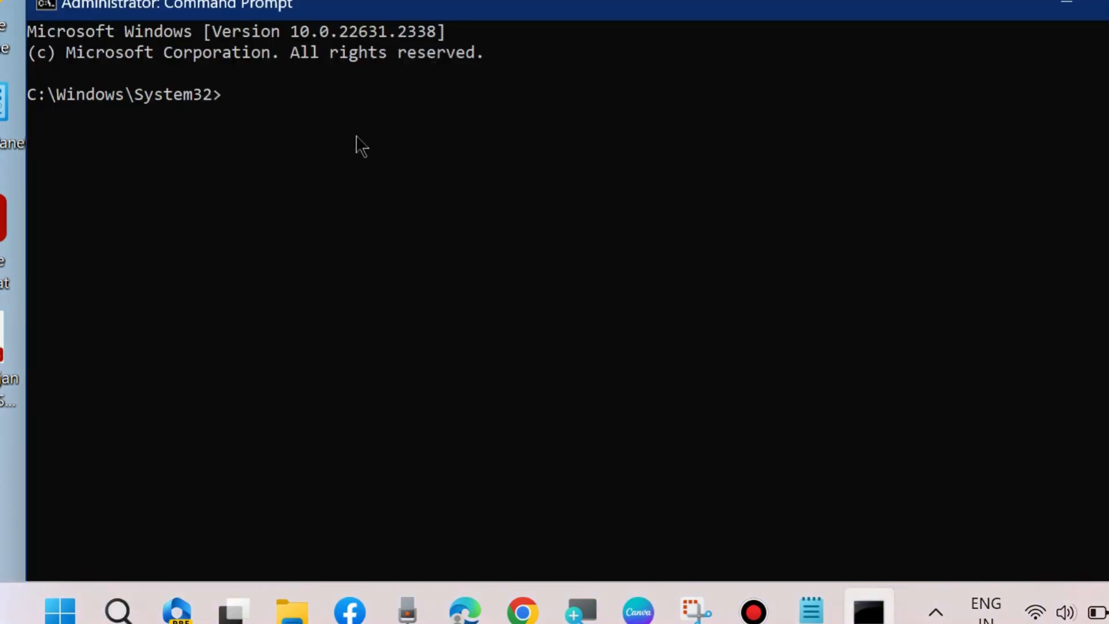
{"action": "mouse_move", "coordinate": [500, 284]}
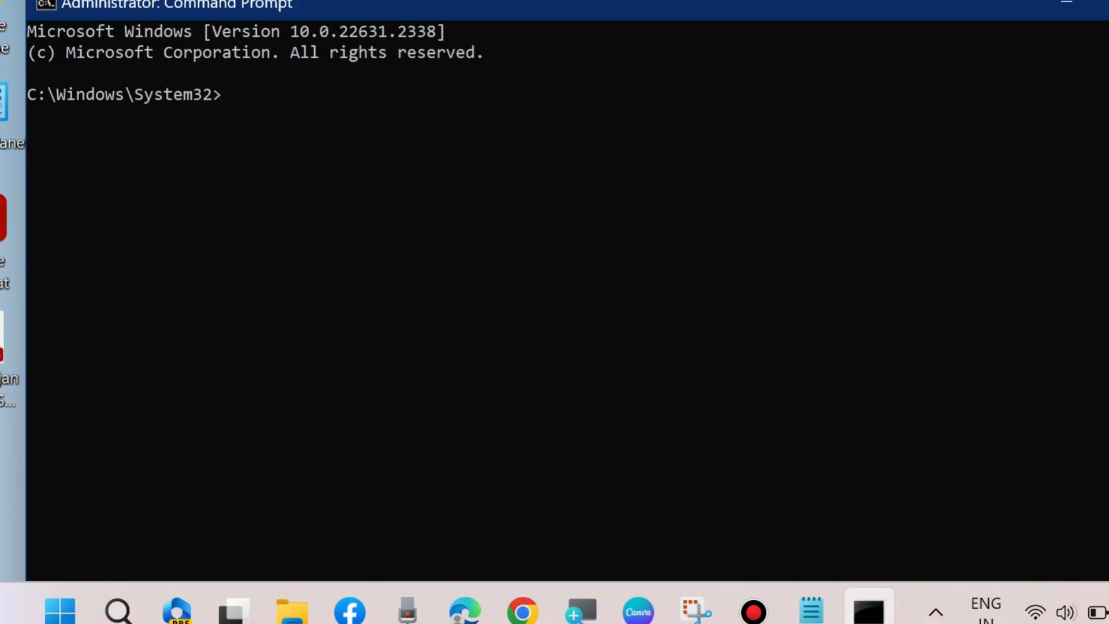
Review the repair-command notes and enter sfc /scannow at the admin prompt.
{"action": "left_click", "coordinate": [811, 610]}
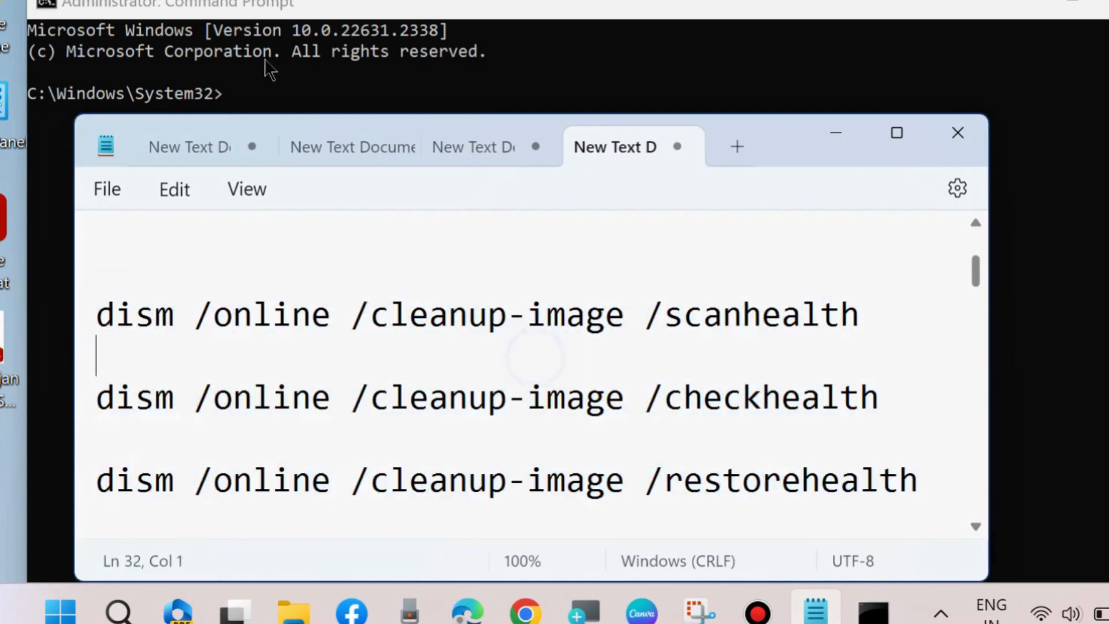
{"action": "mouse_move", "coordinate": [239, 105]}
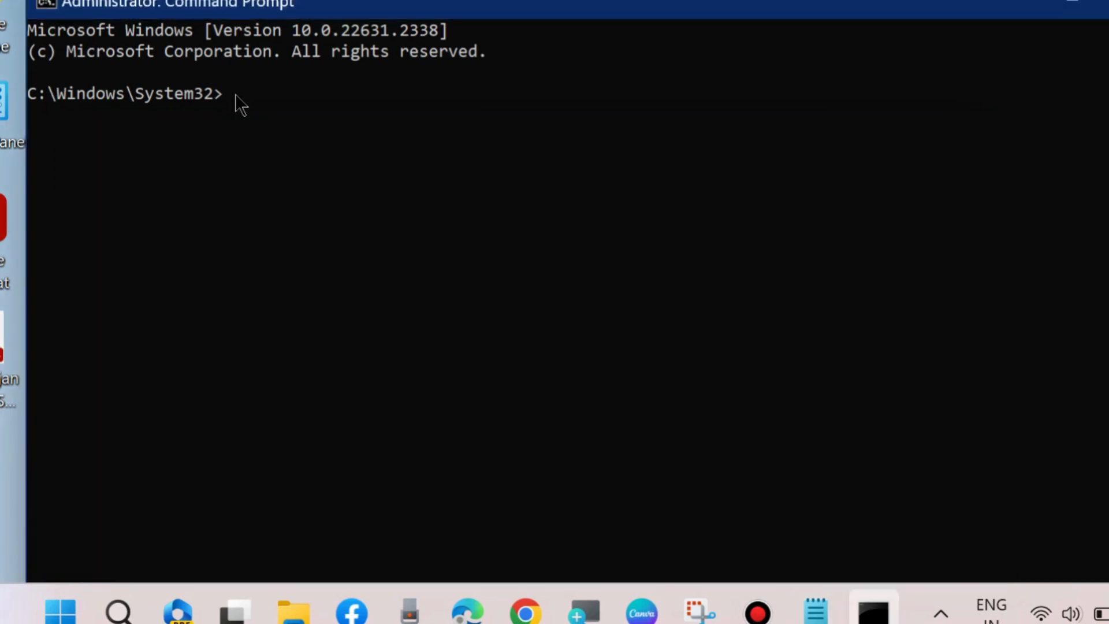
{"action": "type", "text": "sfc"}
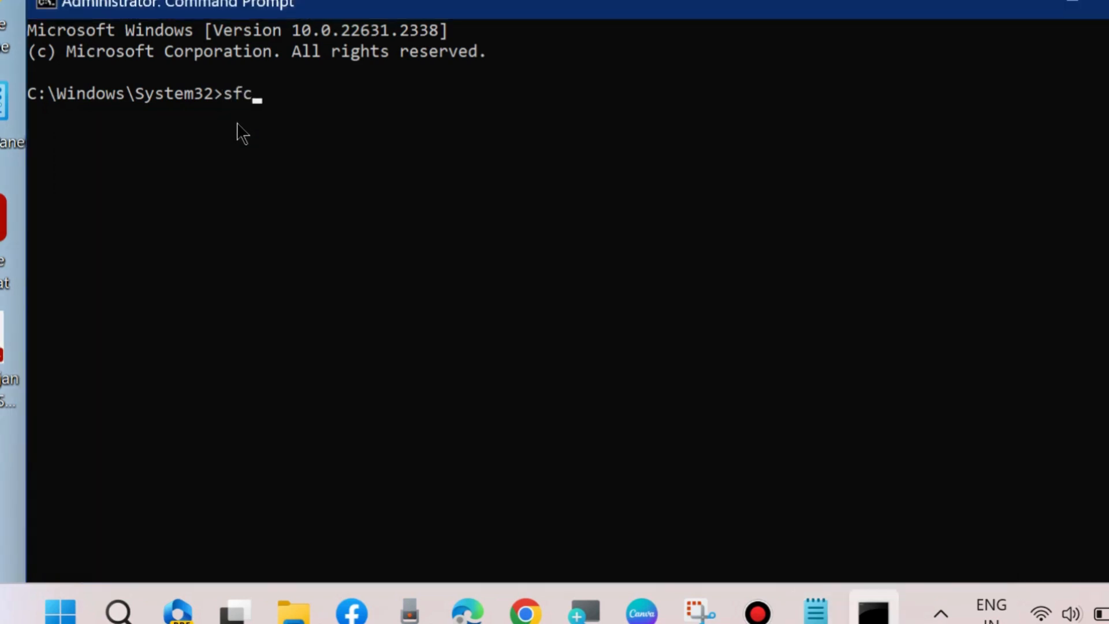
{"action": "type", "text": "/sca"}
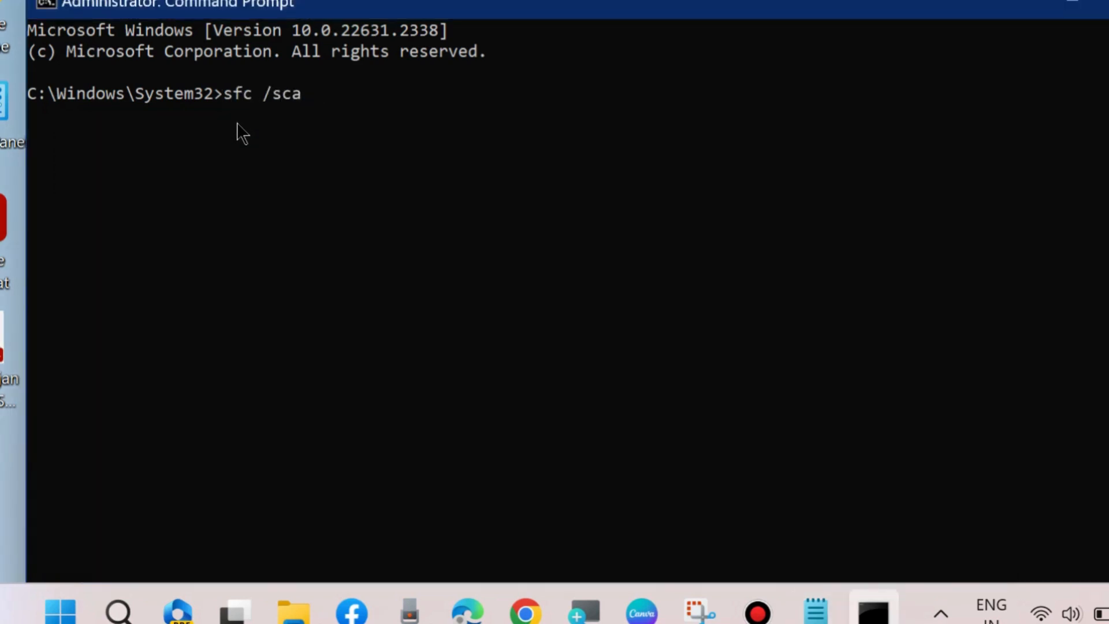
{"action": "type", "text": "nnow"}
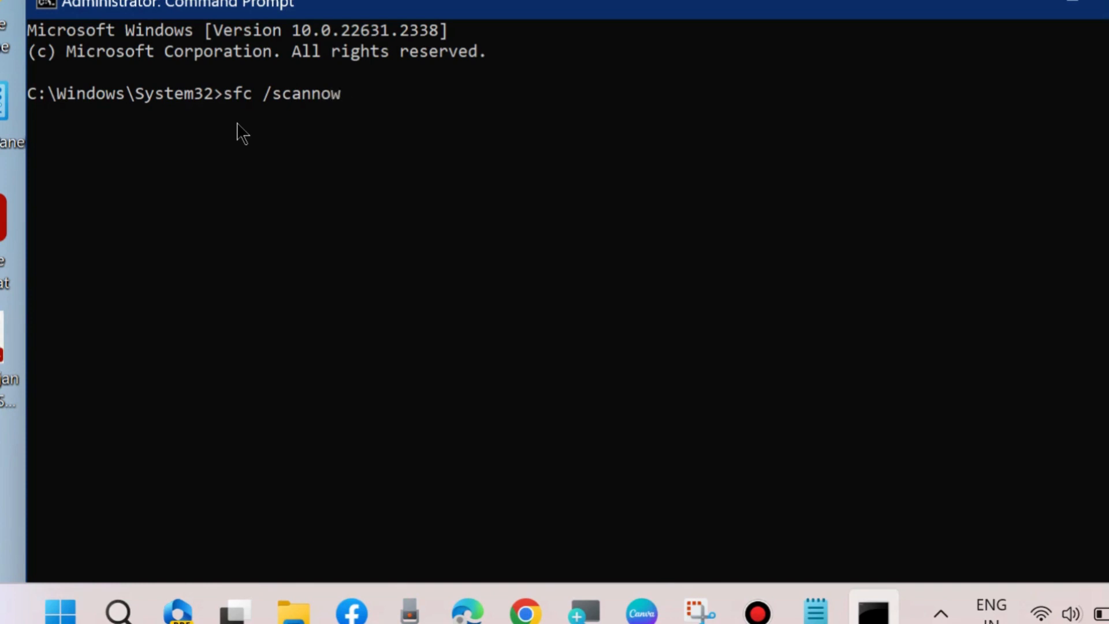
{"action": "mouse_move", "coordinate": [193, 134]}
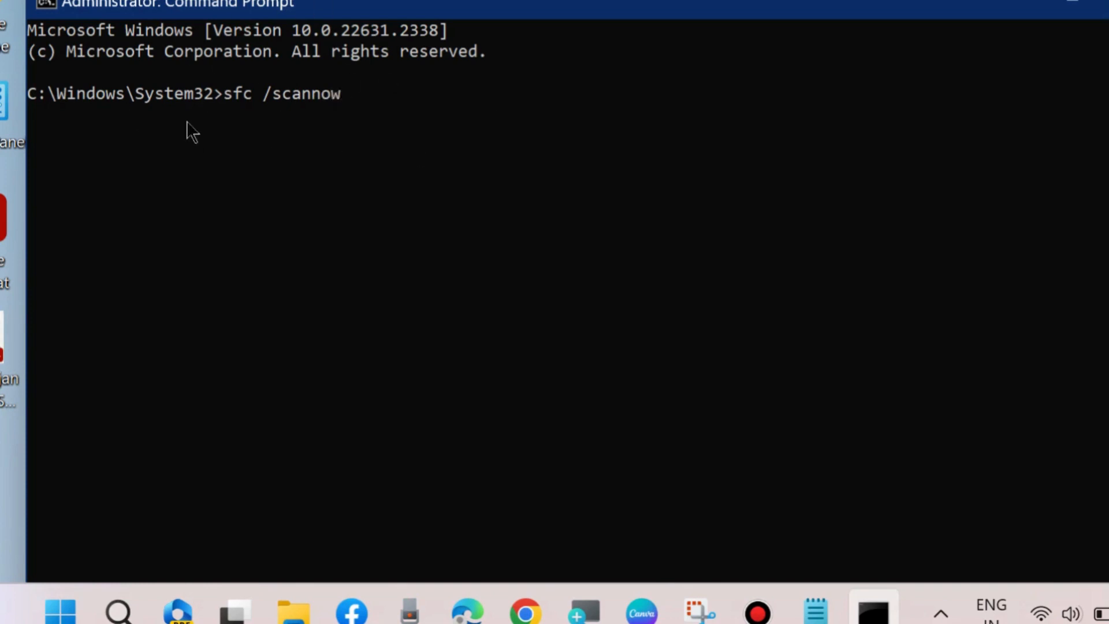
{"action": "mouse_move", "coordinate": [293, 97]}
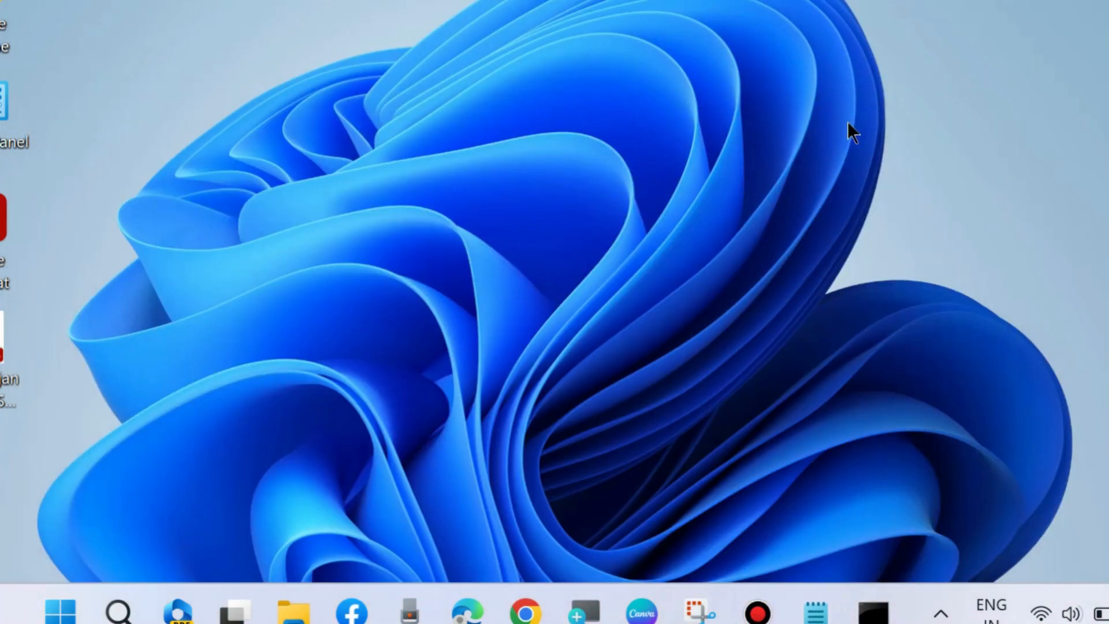
{"action": "mouse_move", "coordinate": [208, 519]}
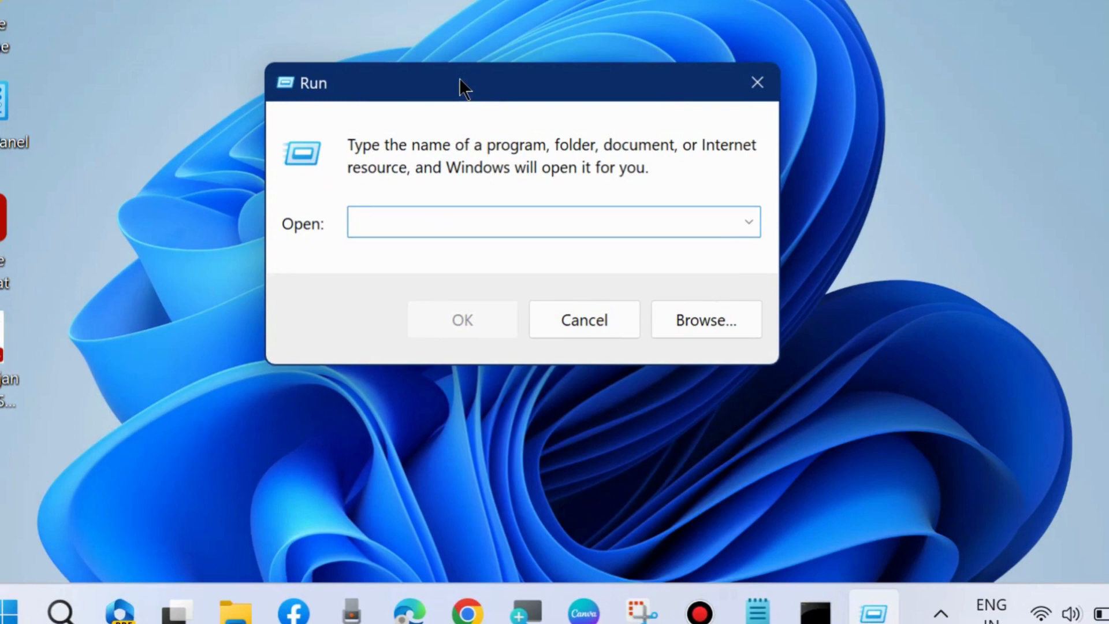
Run services.msc from the Run box to open the Services console.
{"action": "type", "text": "services.msc"}
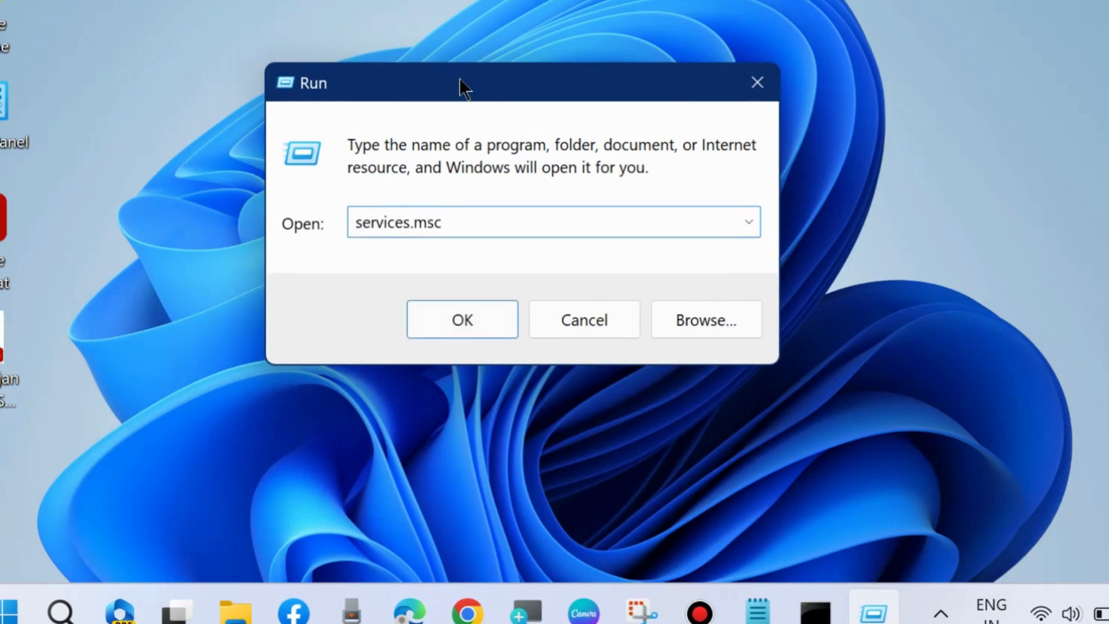
{"action": "left_click", "coordinate": [461, 319]}
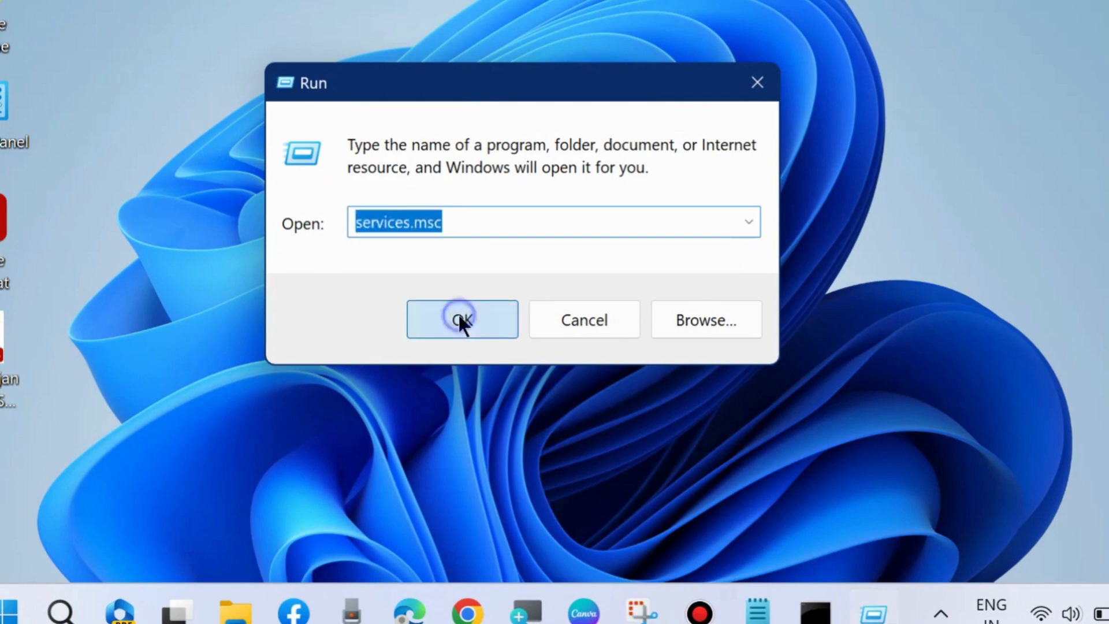
Scroll the services list and select Cryptographic Services to view its description.
{"action": "left_click", "coordinate": [461, 319]}
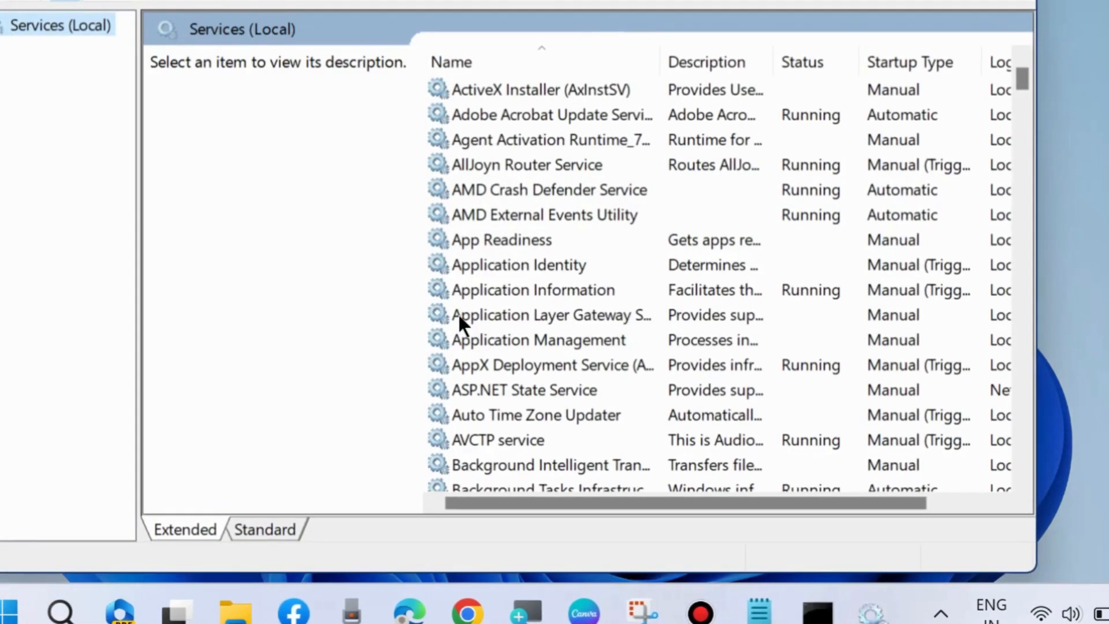
{"action": "scroll", "scroll_direction": "down", "scroll_amount": 3}
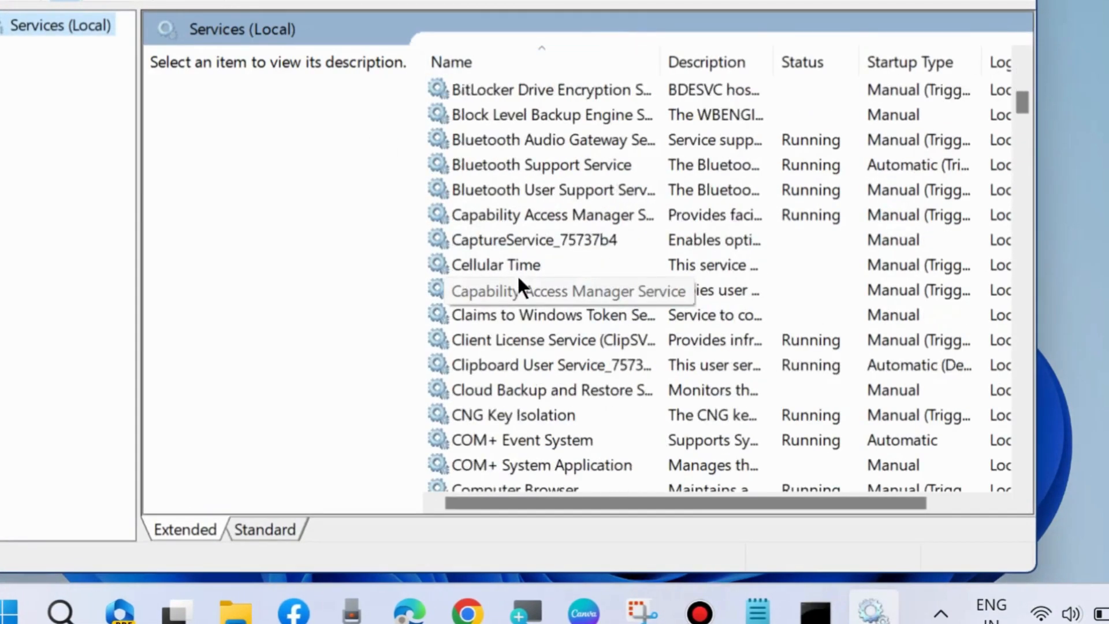
{"action": "scroll", "scroll_direction": "down", "scroll_amount": 3}
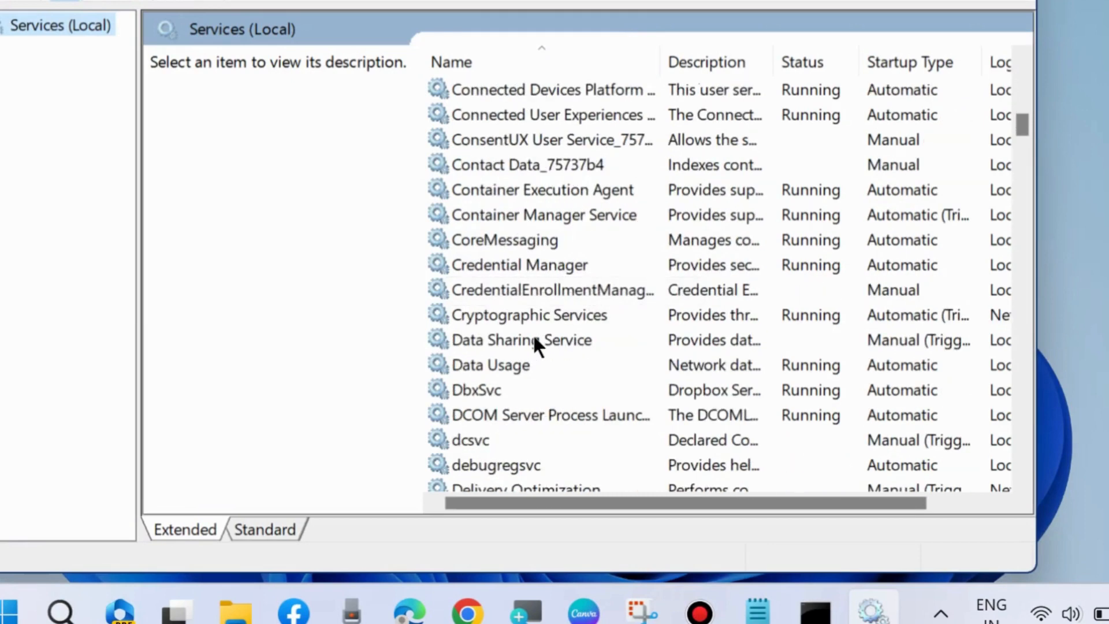
{"action": "left_click", "coordinate": [528, 314]}
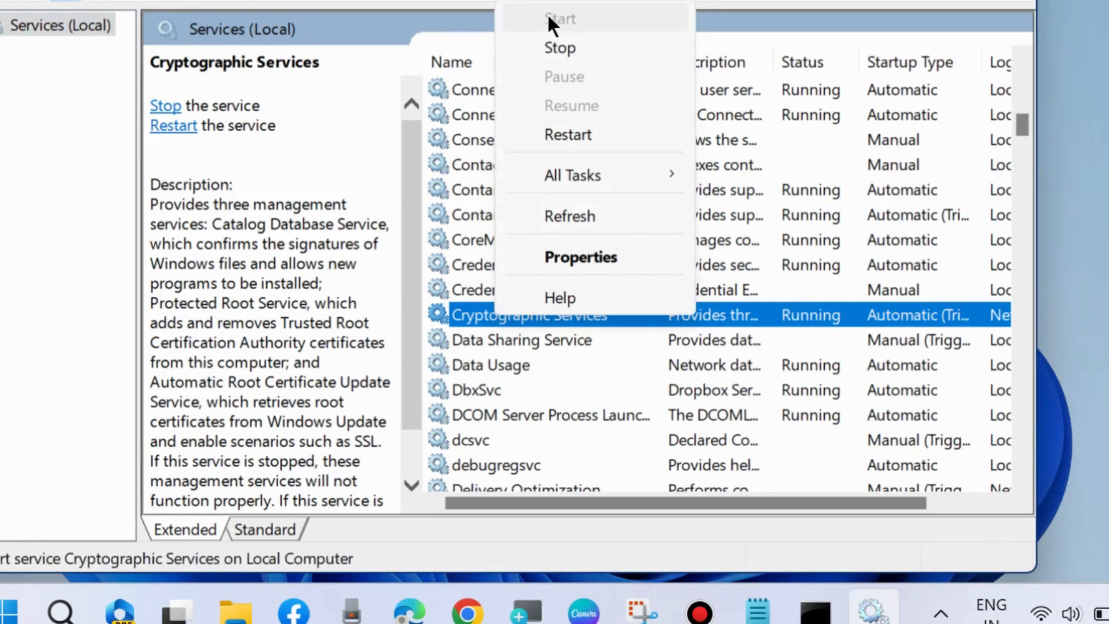
{"action": "mouse_move", "coordinate": [564, 28]}
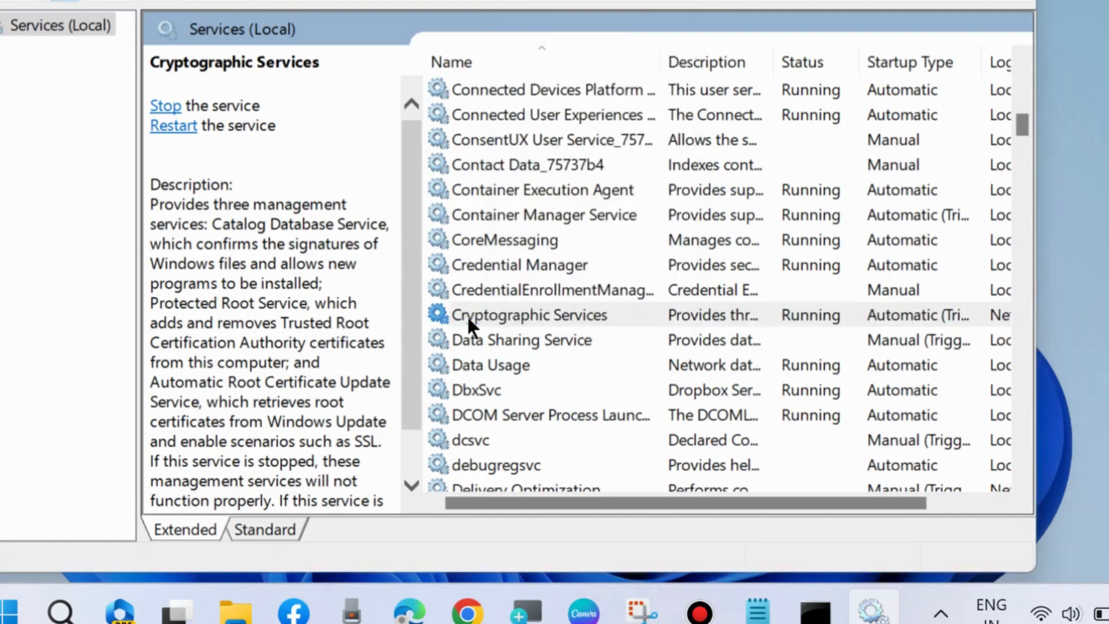
{"action": "double_click", "coordinate": [529, 314]}
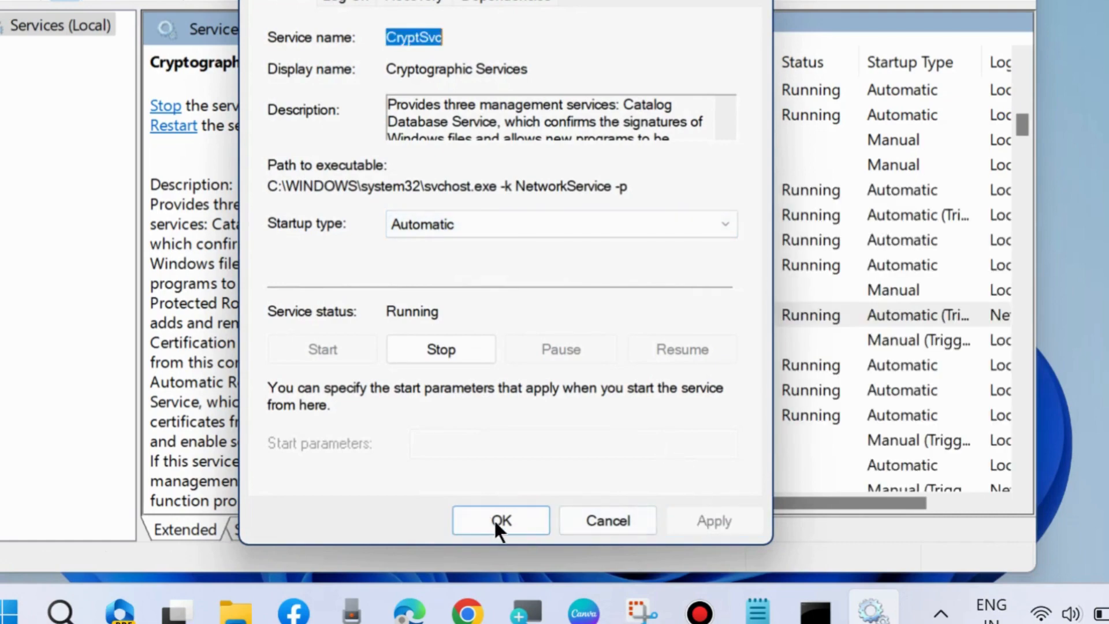
{"action": "left_click", "coordinate": [500, 521]}
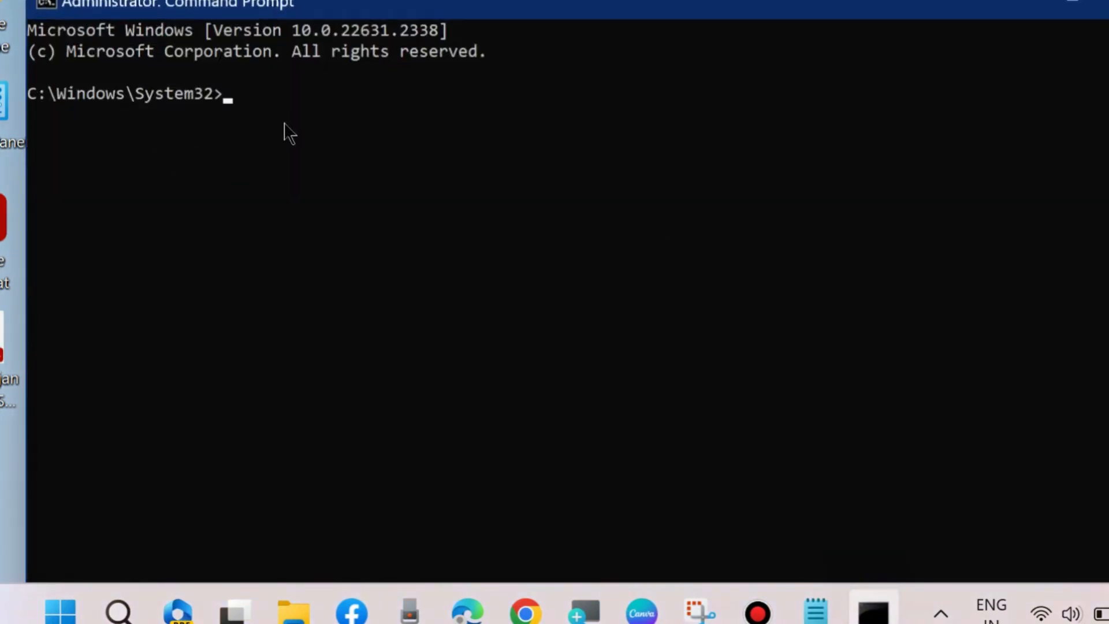
{"action": "mouse_move", "coordinate": [226, 132]}
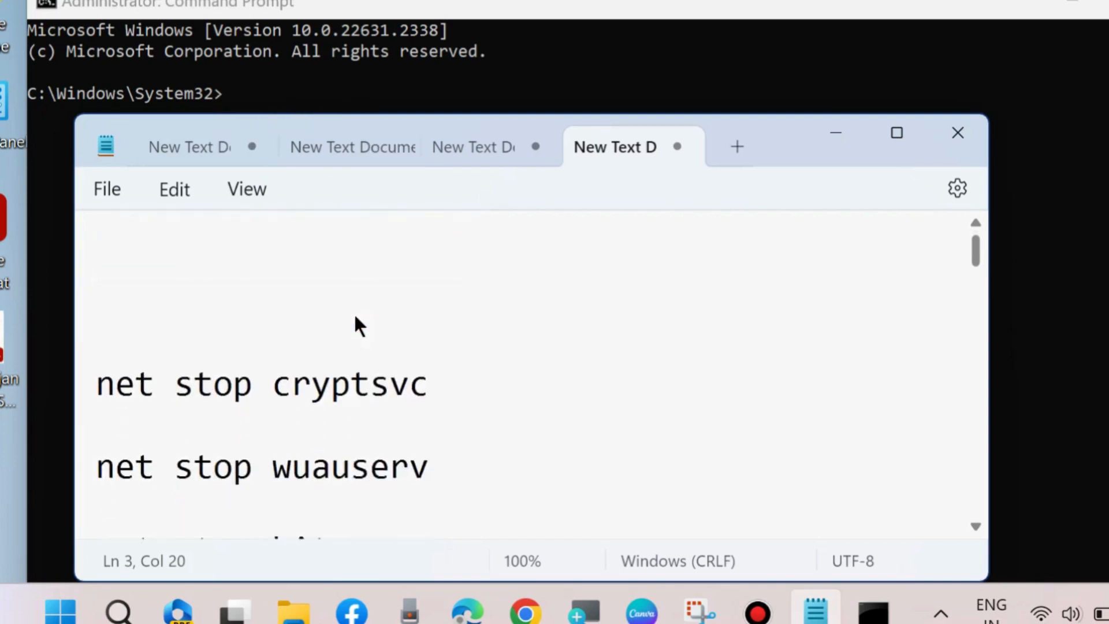
Select the ren command renaming SoftwareDistribution to SoftwareDistribution.old in the notes.
{"action": "scroll", "scroll_direction": "down", "scroll_amount": 3}
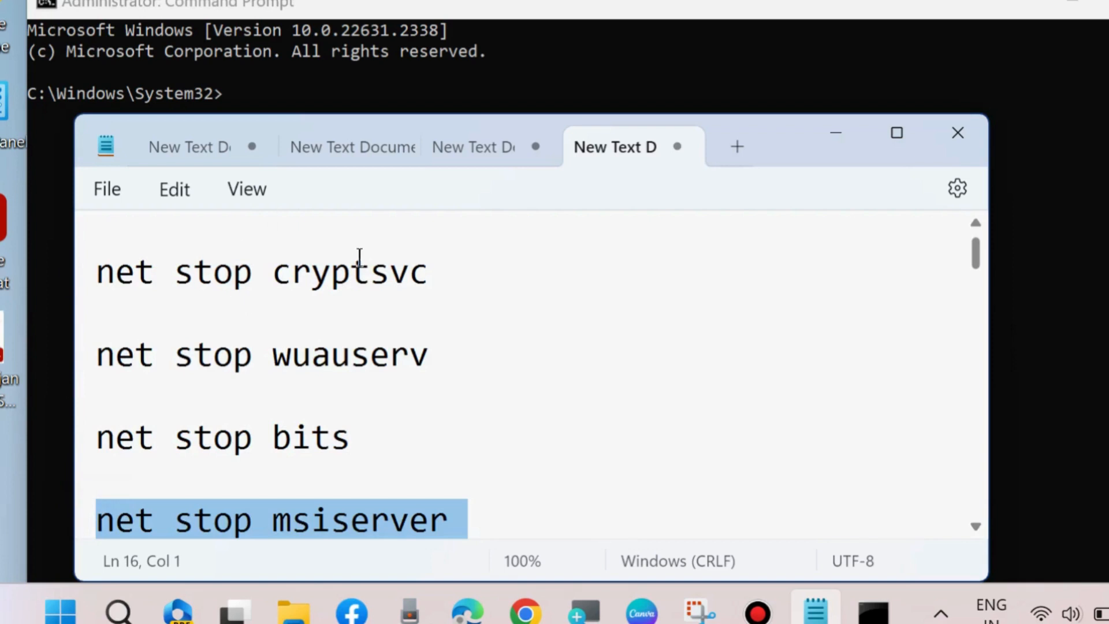
{"action": "mouse_move", "coordinate": [228, 247]}
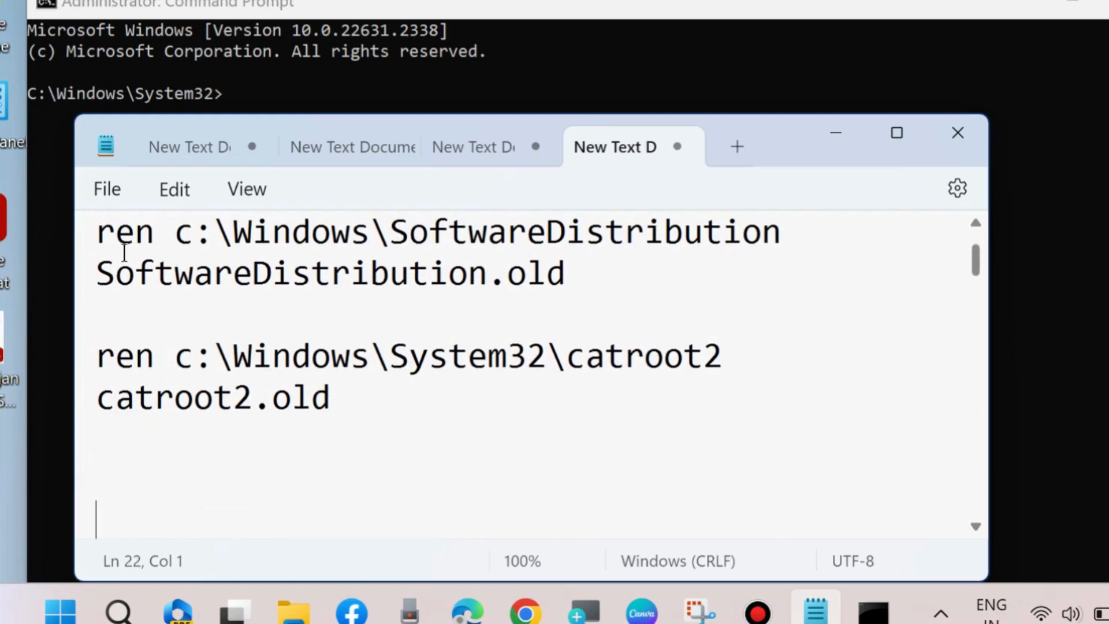
{"action": "left_click_drag", "start_coordinate": [97, 233], "coordinate": [564, 275]}
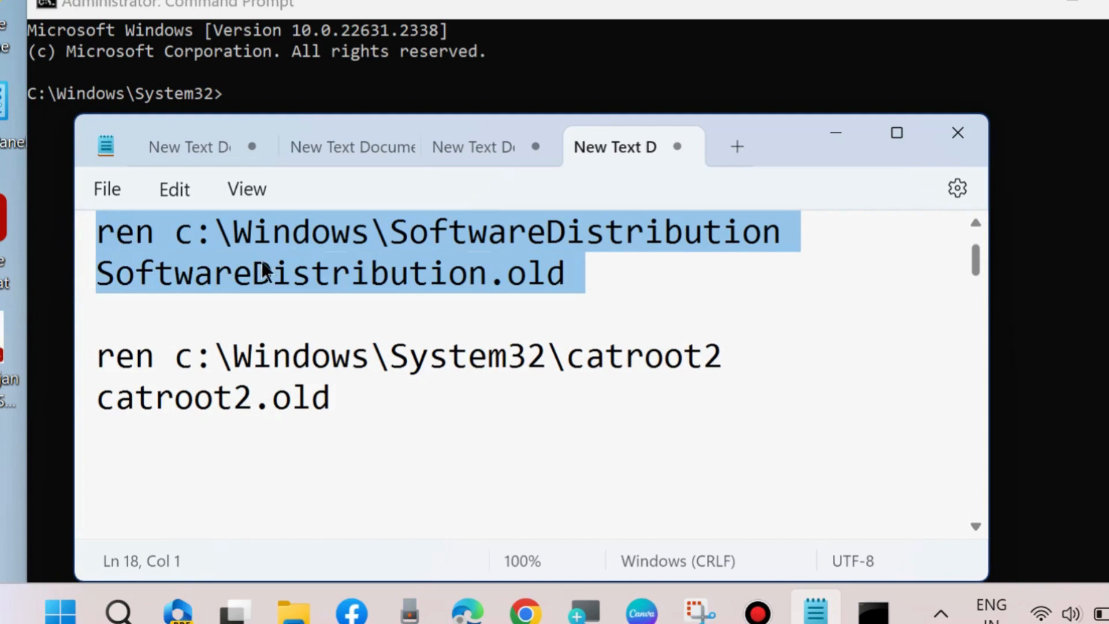
{"action": "mouse_move", "coordinate": [417, 267]}
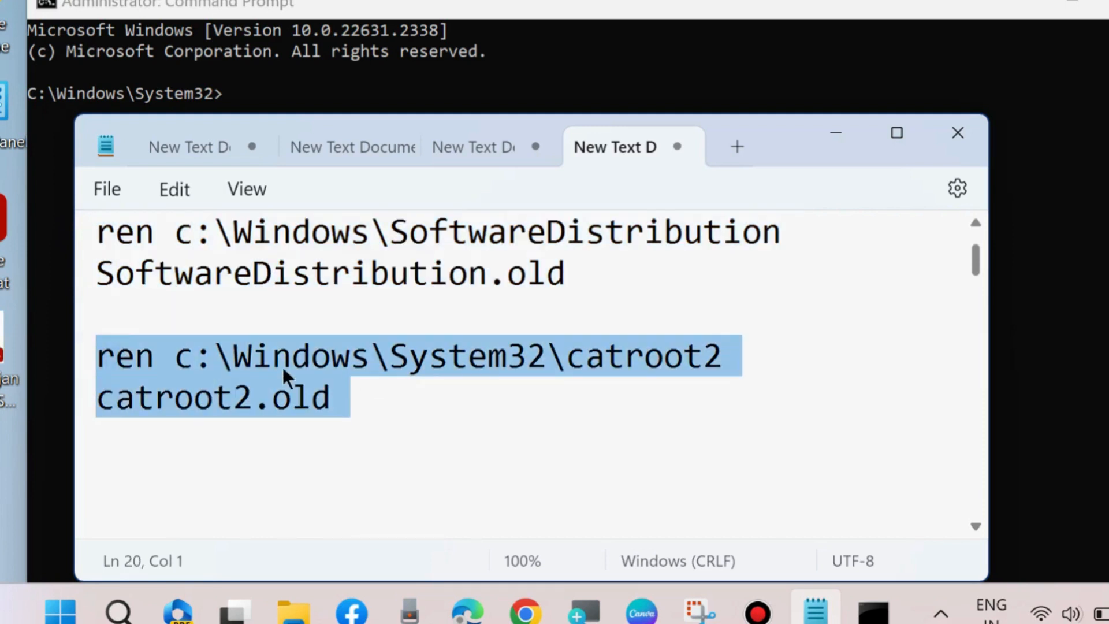
{"action": "mouse_move", "coordinate": [266, 399]}
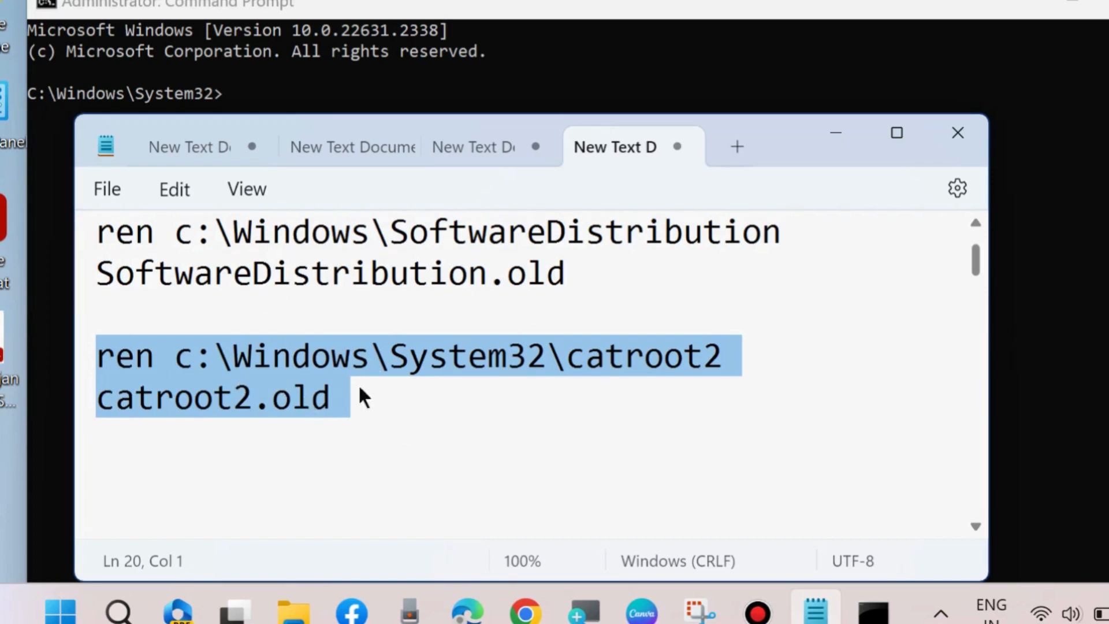
Scroll to the net start lines in the notes and select one command line to copy.
{"action": "scroll", "scroll_direction": "down", "scroll_amount": 3}
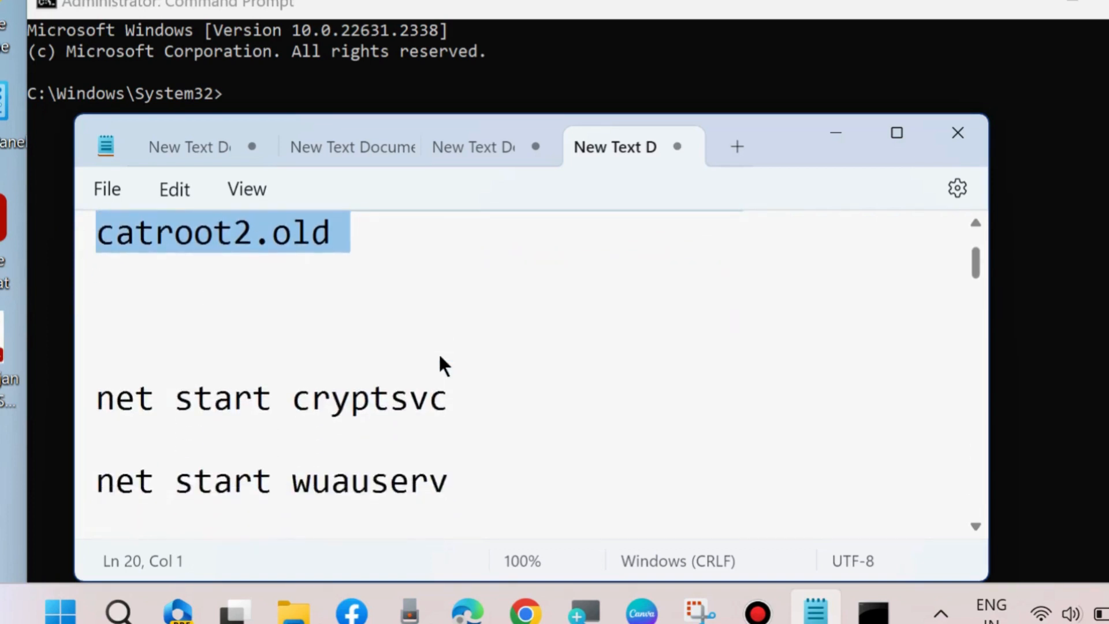
{"action": "scroll", "scroll_direction": "down", "scroll_amount": 3}
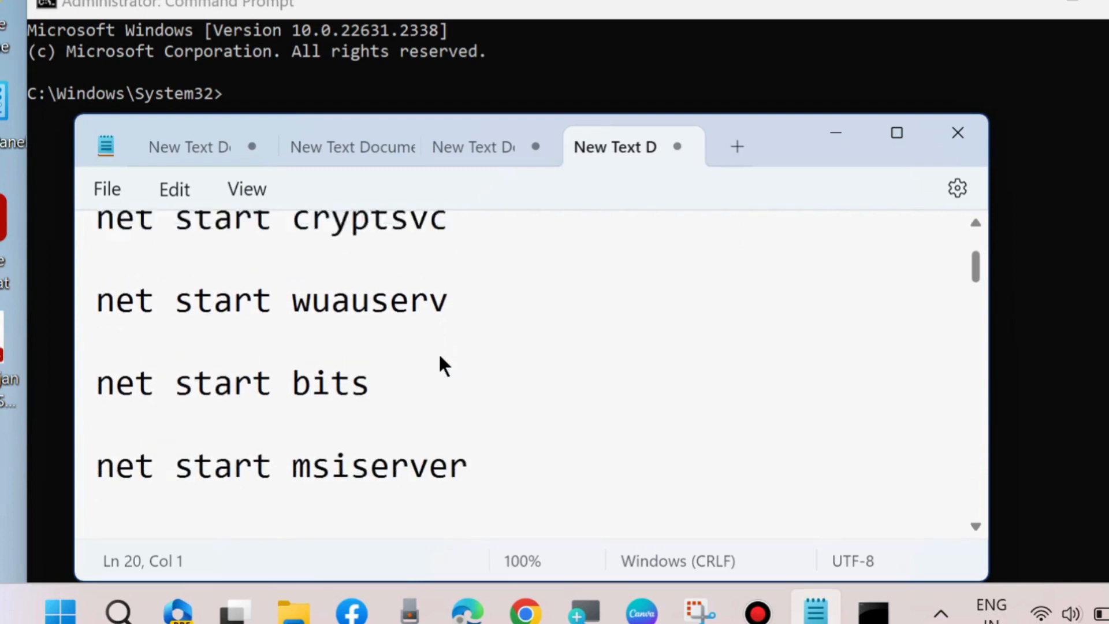
{"action": "scroll", "scroll_direction": "down", "scroll_amount": 3}
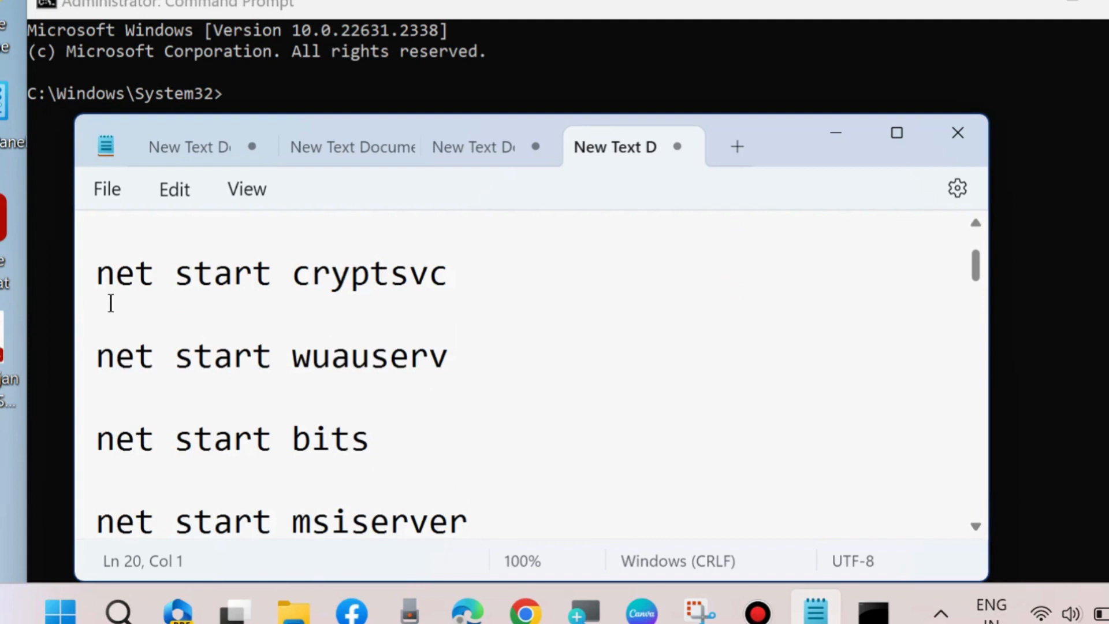
{"action": "triple_click", "coordinate": [270, 356]}
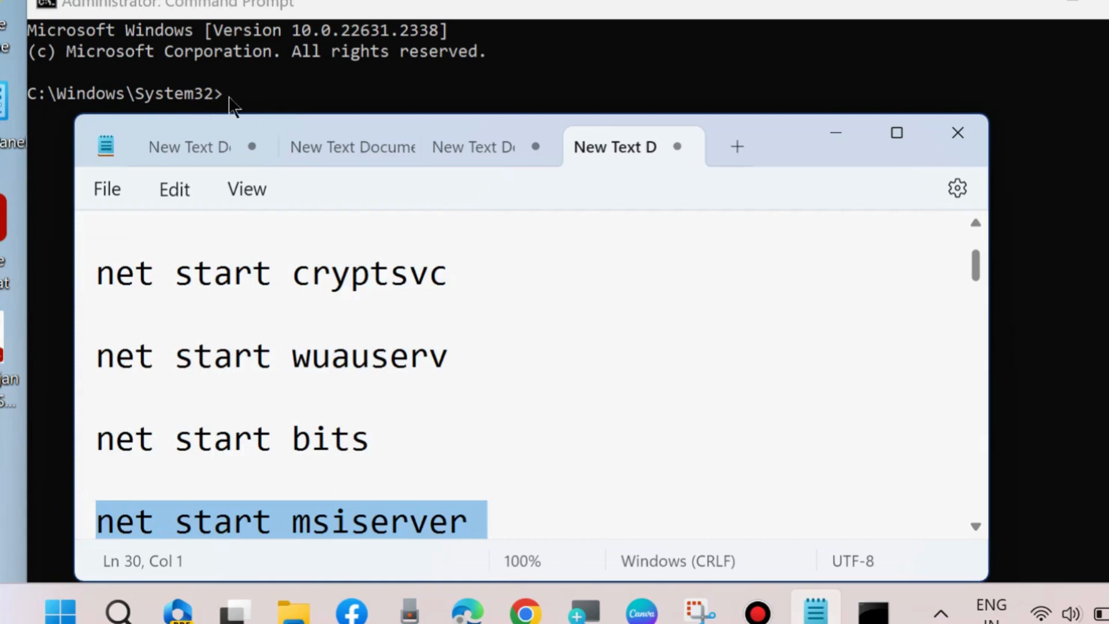
{"action": "mouse_move", "coordinate": [742, 216]}
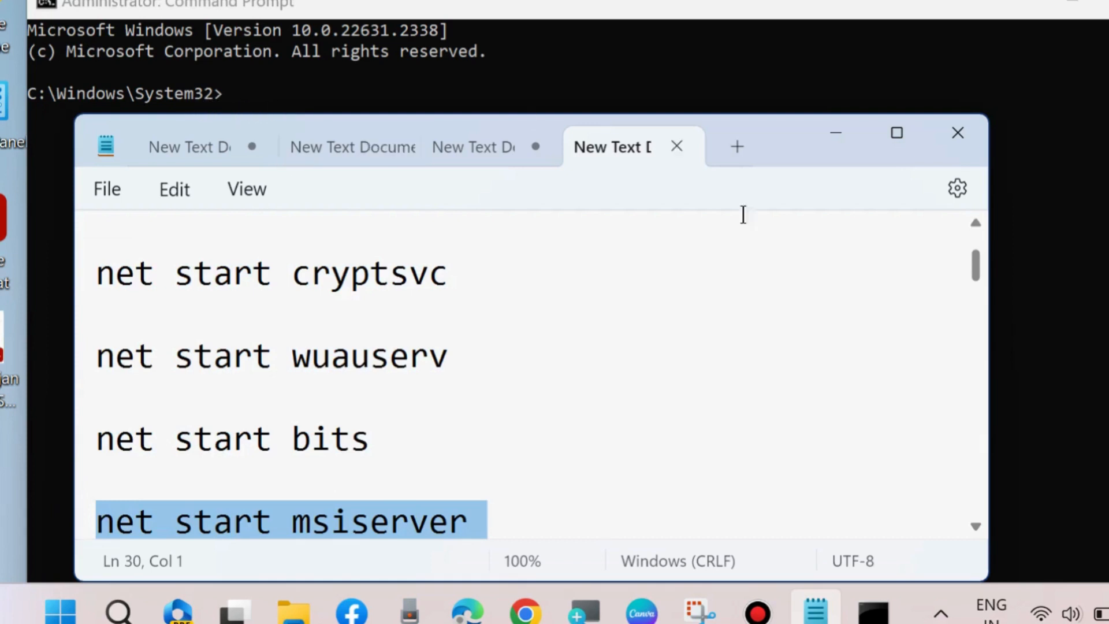
{"action": "left_click", "coordinate": [176, 5]}
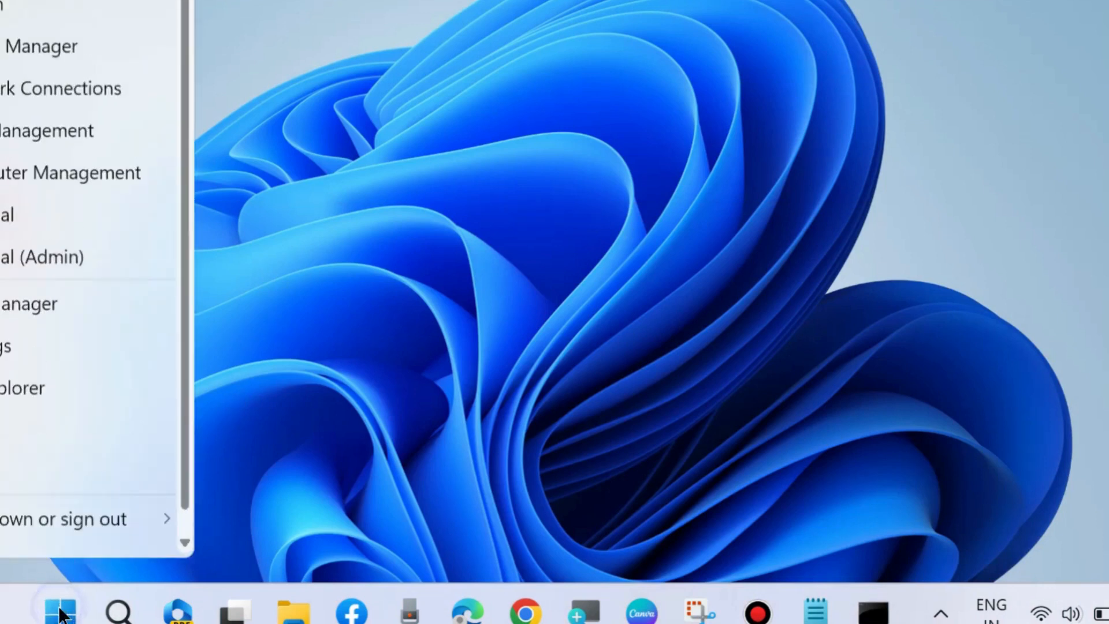
Check the restart option in the Start menu, then launch the Settings app.
{"action": "left_click", "coordinate": [64, 519]}
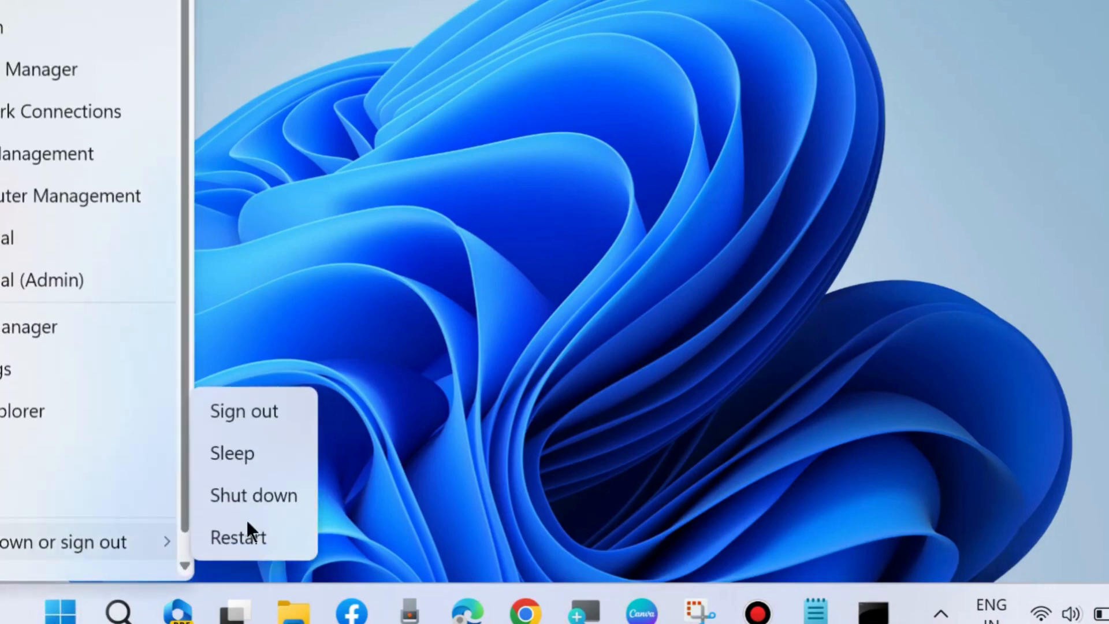
{"action": "mouse_move", "coordinate": [238, 537]}
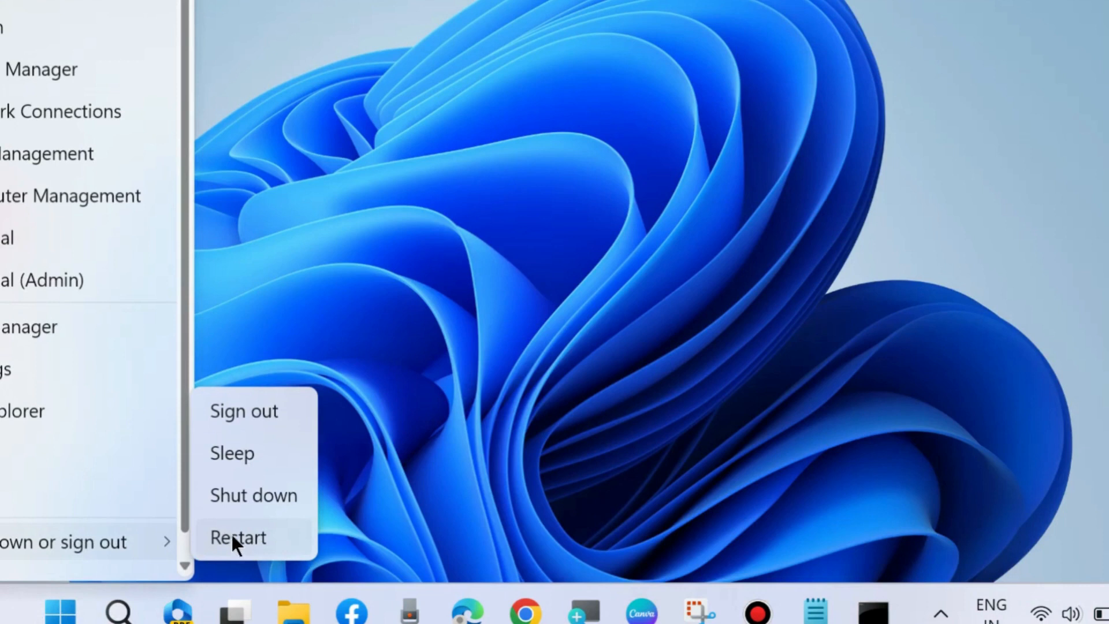
{"action": "mouse_move", "coordinate": [663, 93]}
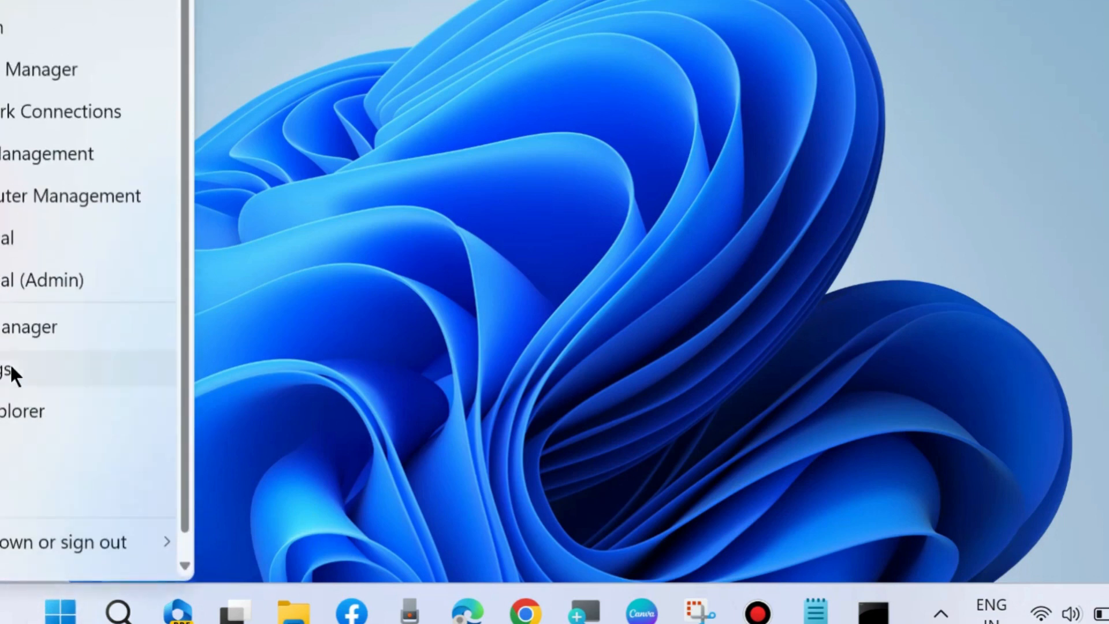
{"action": "left_click", "coordinate": [6, 368]}
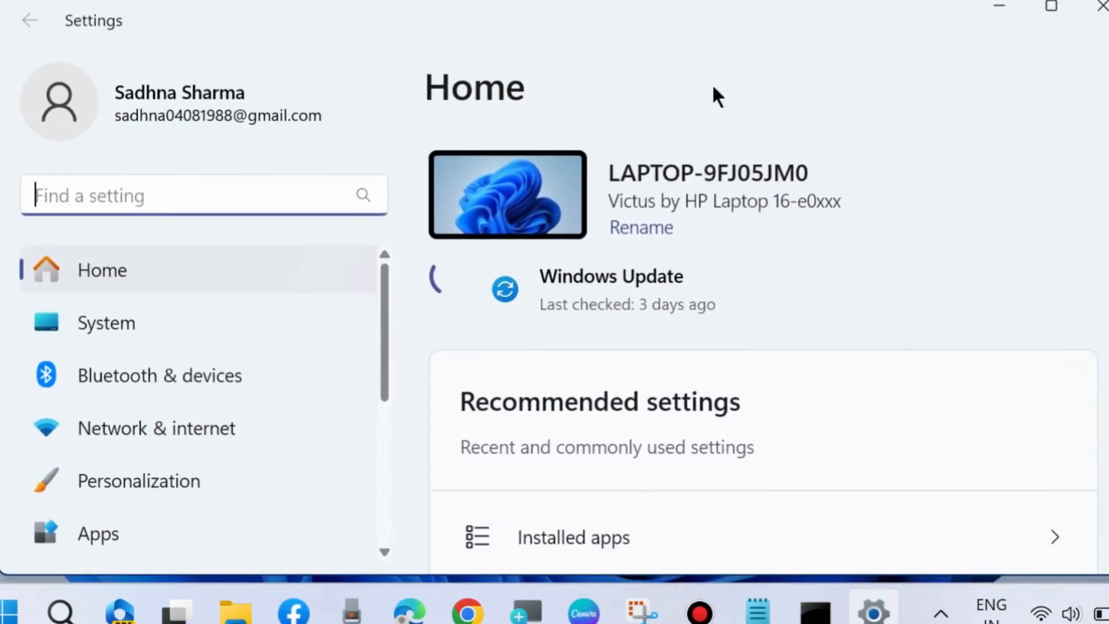
Go through System > About to Advanced system settings, opening System Properties.
{"action": "left_click", "coordinate": [107, 323]}
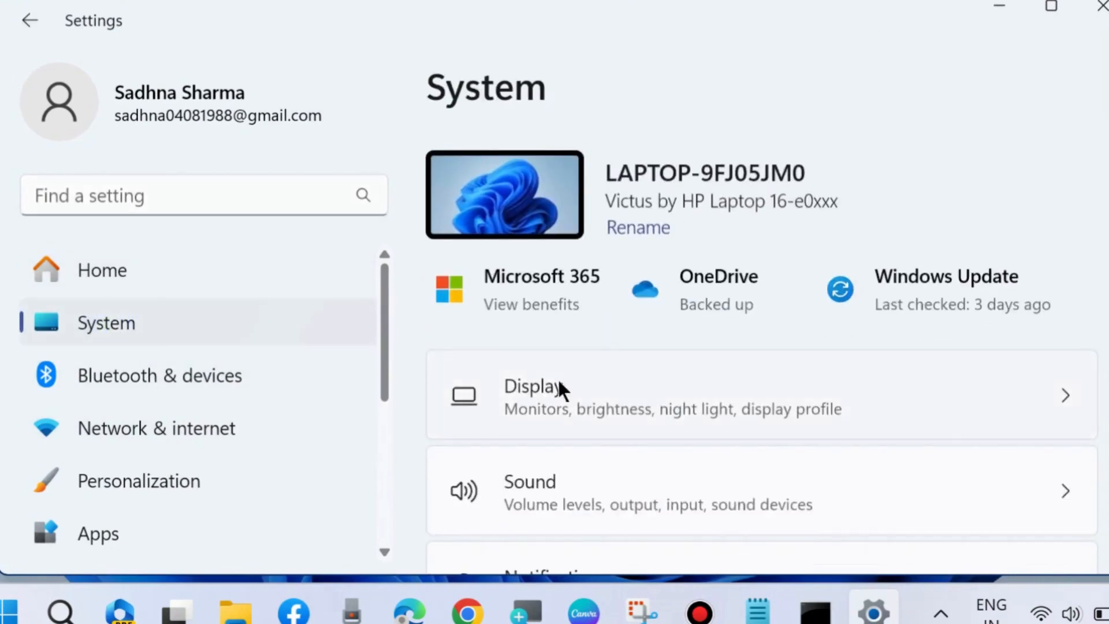
{"action": "scroll", "scroll_direction": "down", "scroll_amount": 3}
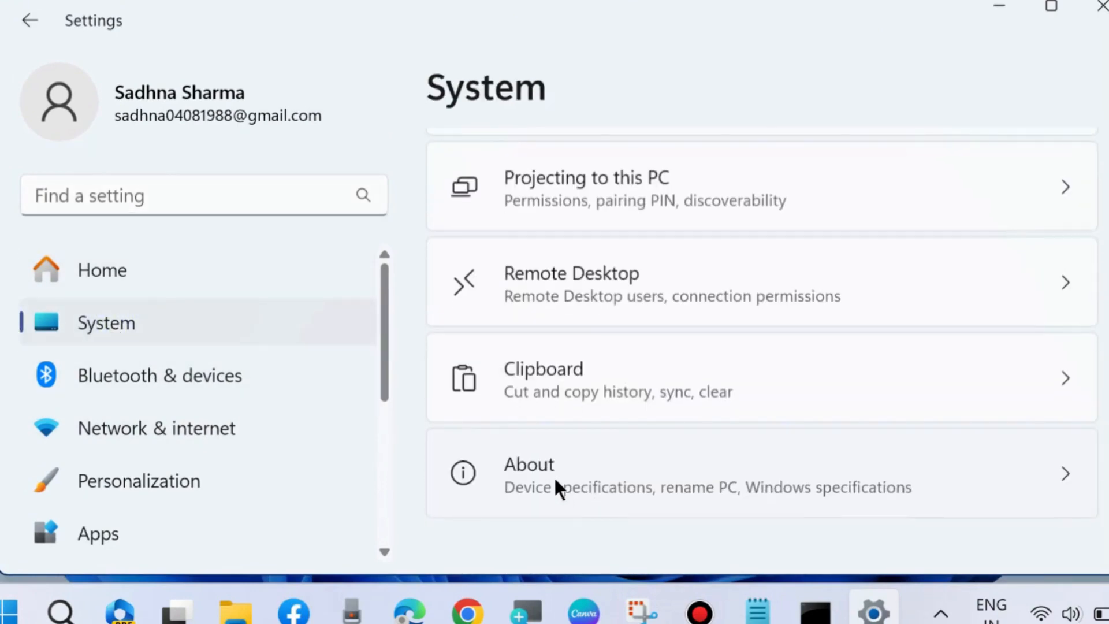
{"action": "left_click", "coordinate": [528, 465]}
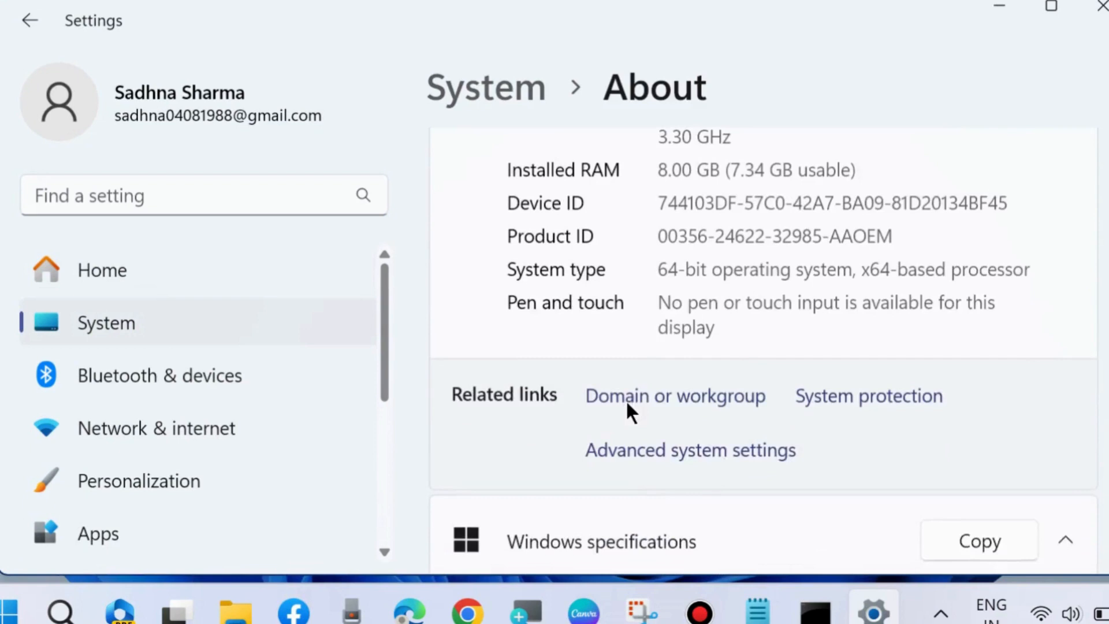
{"action": "left_click", "coordinate": [690, 450]}
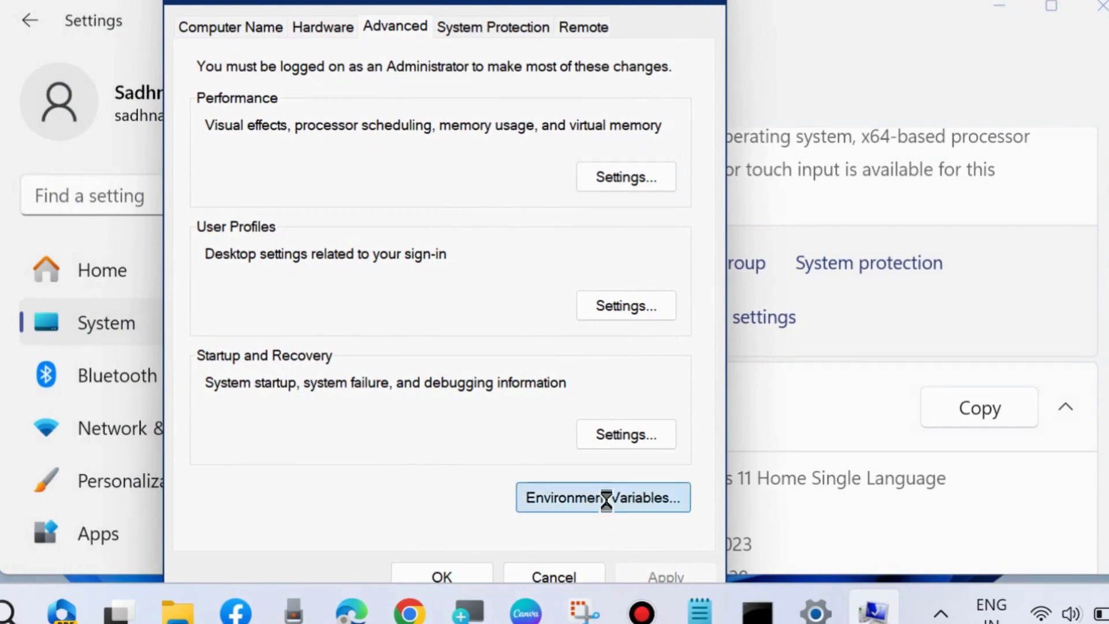
Open Environment Variables and confirm TEMP points to %USERPROFILE%\AppData\Local\Temp.
{"action": "left_click", "coordinate": [602, 496]}
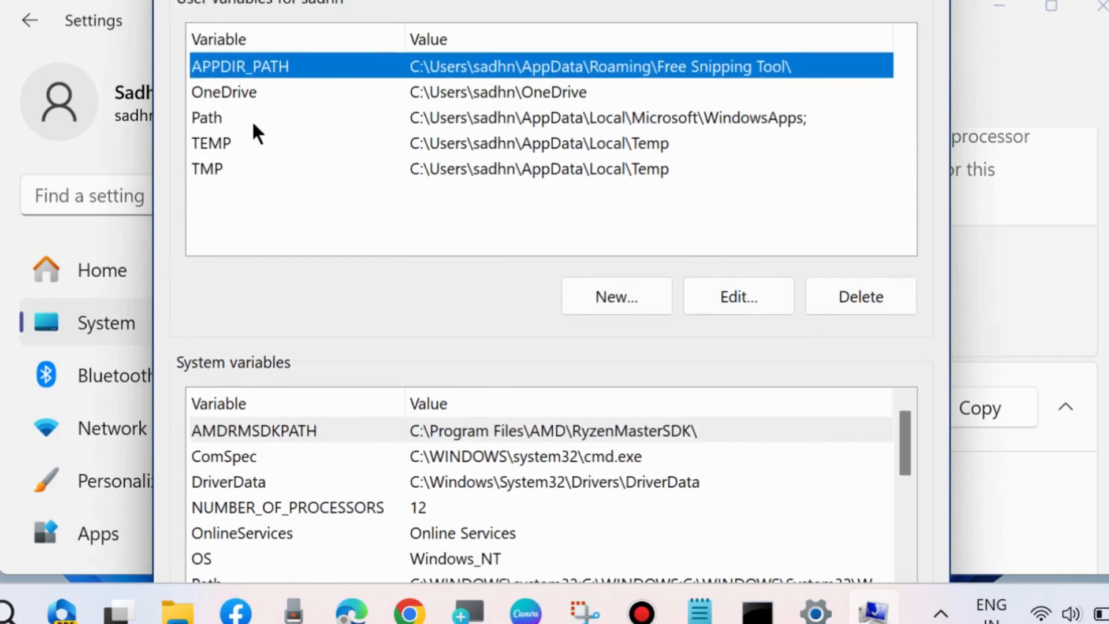
{"action": "mouse_move", "coordinate": [471, 159]}
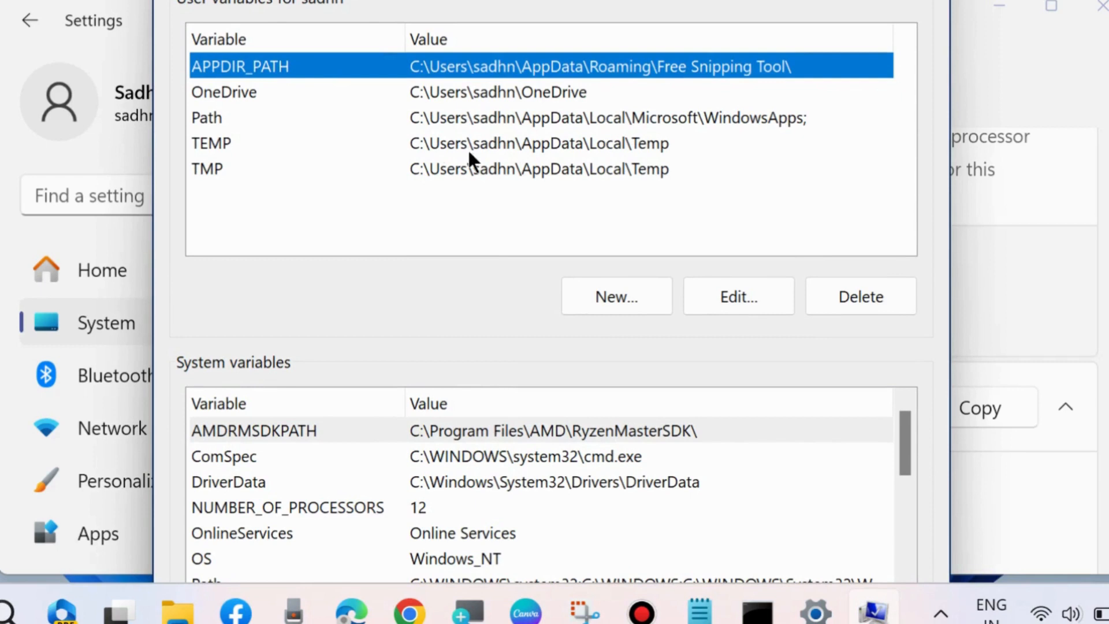
{"action": "mouse_move", "coordinate": [204, 168]}
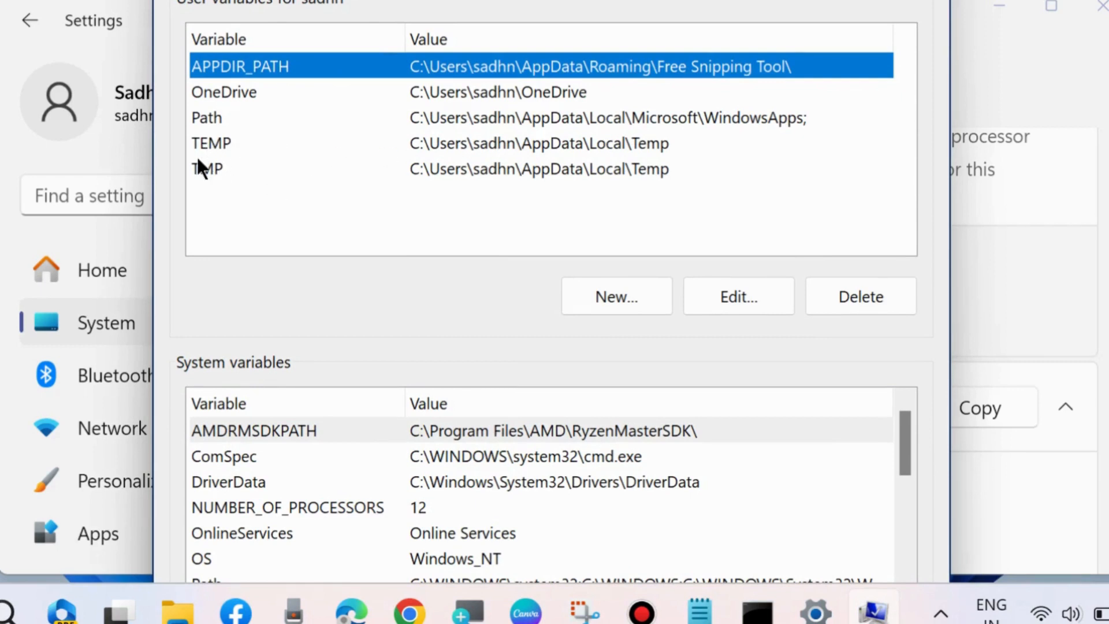
{"action": "left_click", "coordinate": [210, 143]}
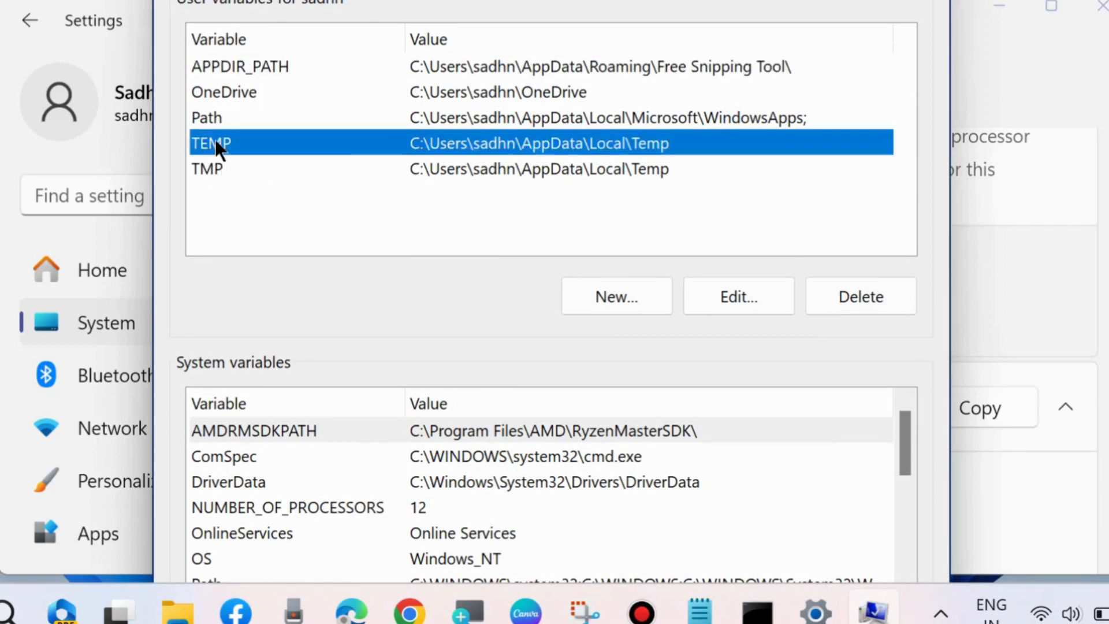
{"action": "left_click", "coordinate": [738, 296]}
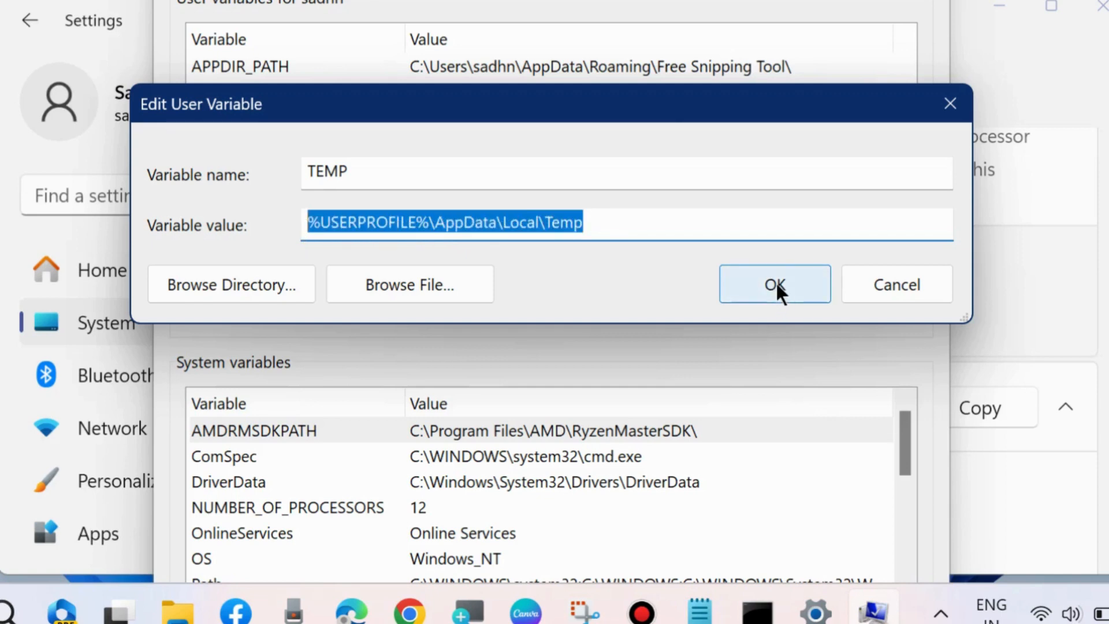
{"action": "left_click", "coordinate": [774, 284]}
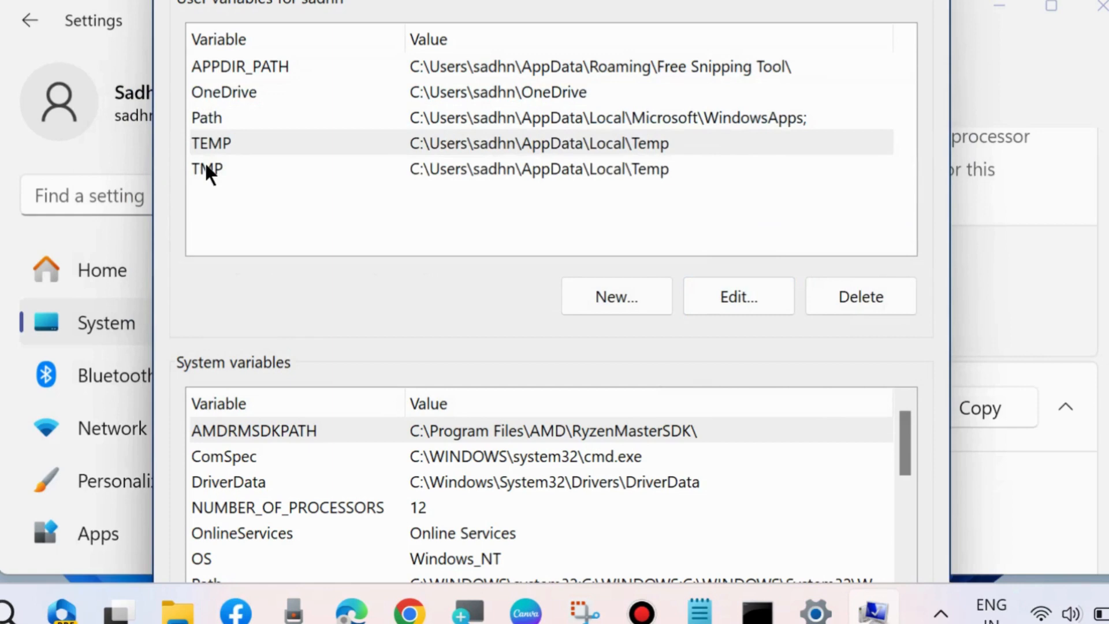
Confirm TMP points to the same local Temp folder and close Environment Variables.
{"action": "left_click", "coordinate": [739, 296]}
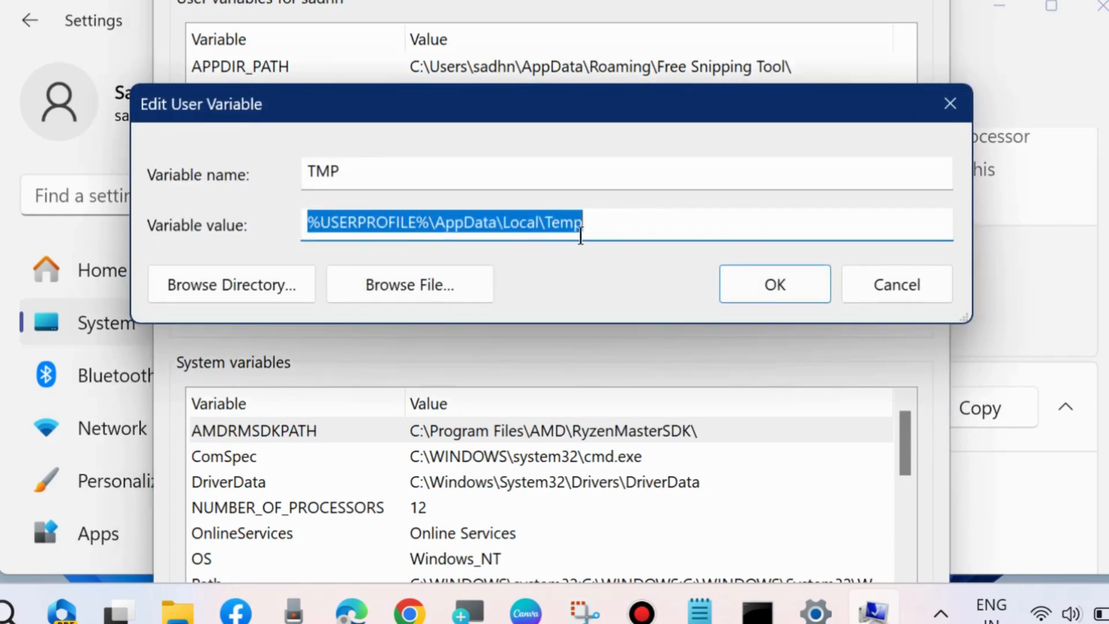
{"action": "left_click", "coordinate": [773, 284]}
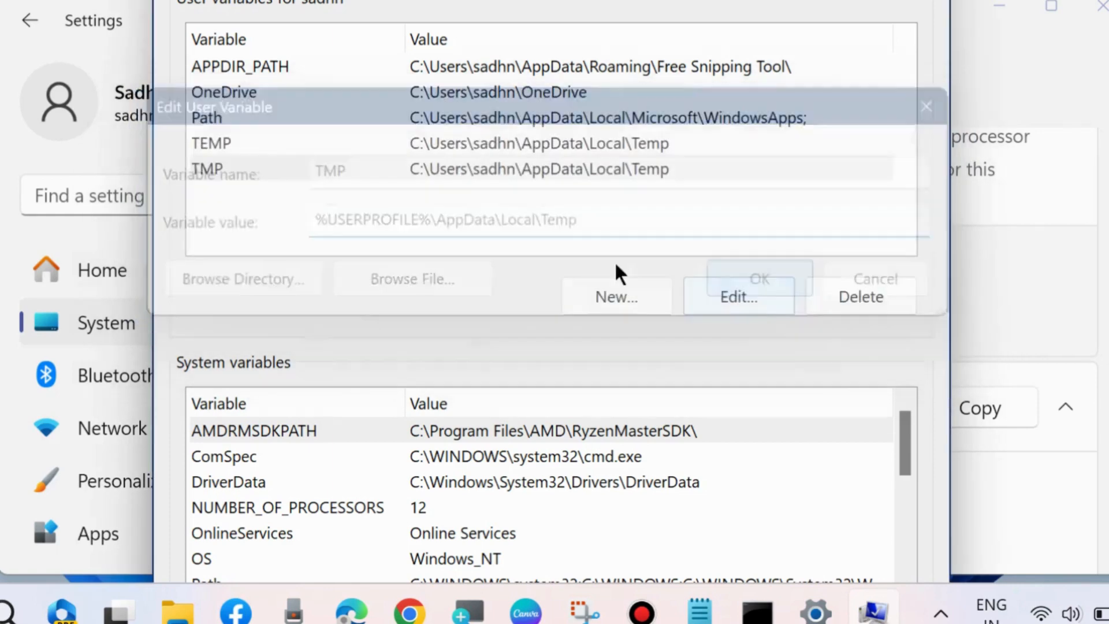
{"action": "left_click", "coordinate": [760, 278]}
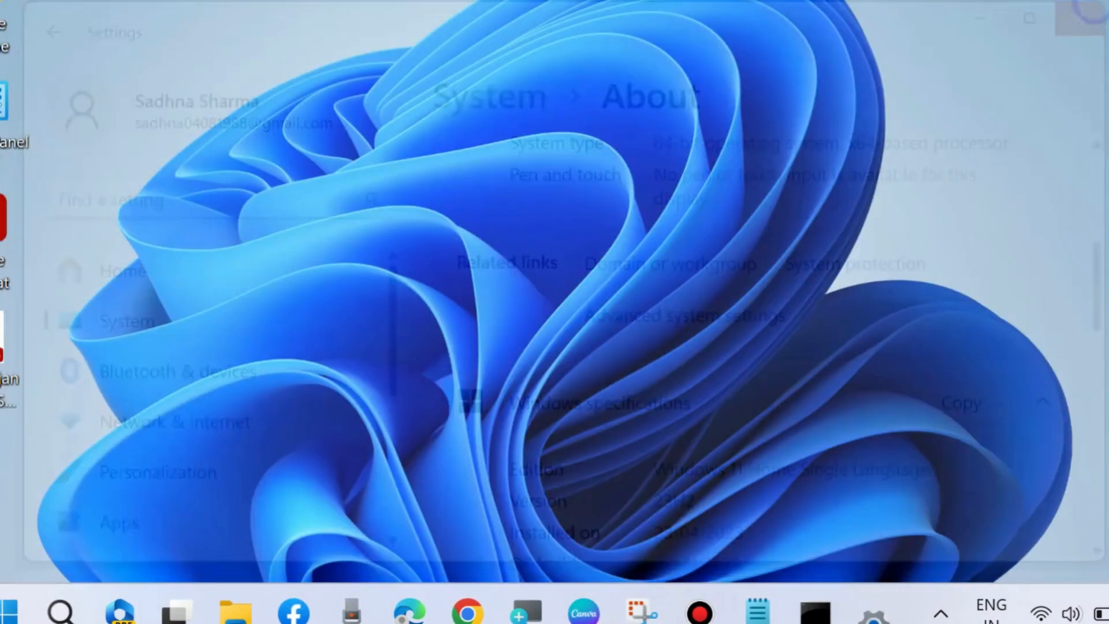
Enter gpedit.msc in the Run box to launch the Local Group Policy Editor.
{"action": "left_click", "coordinate": [61, 610]}
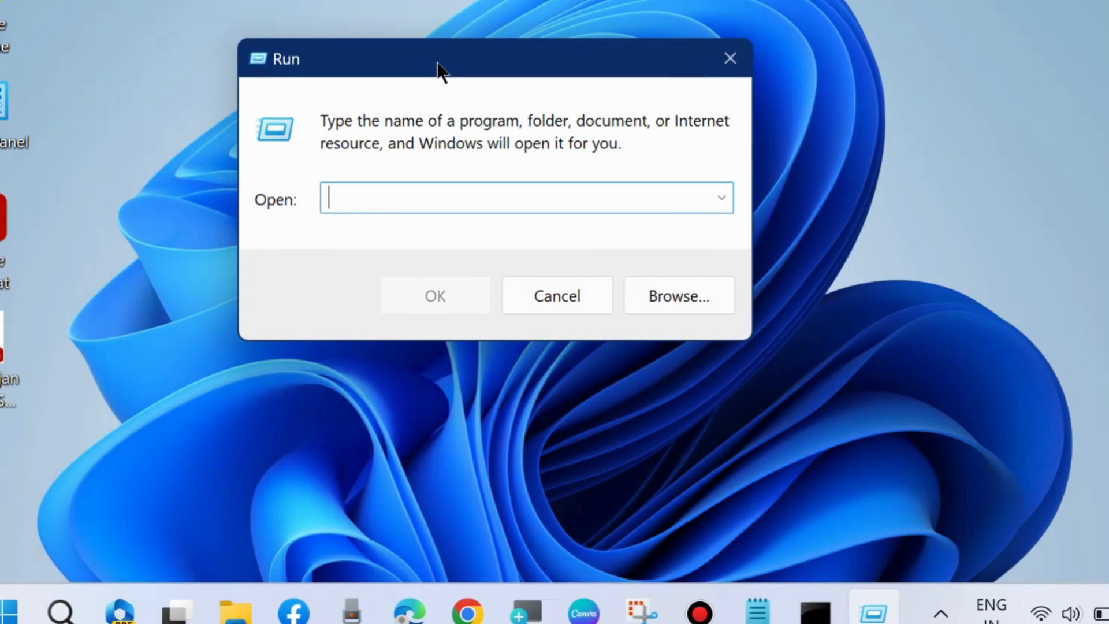
{"action": "type", "text": "gpedit"}
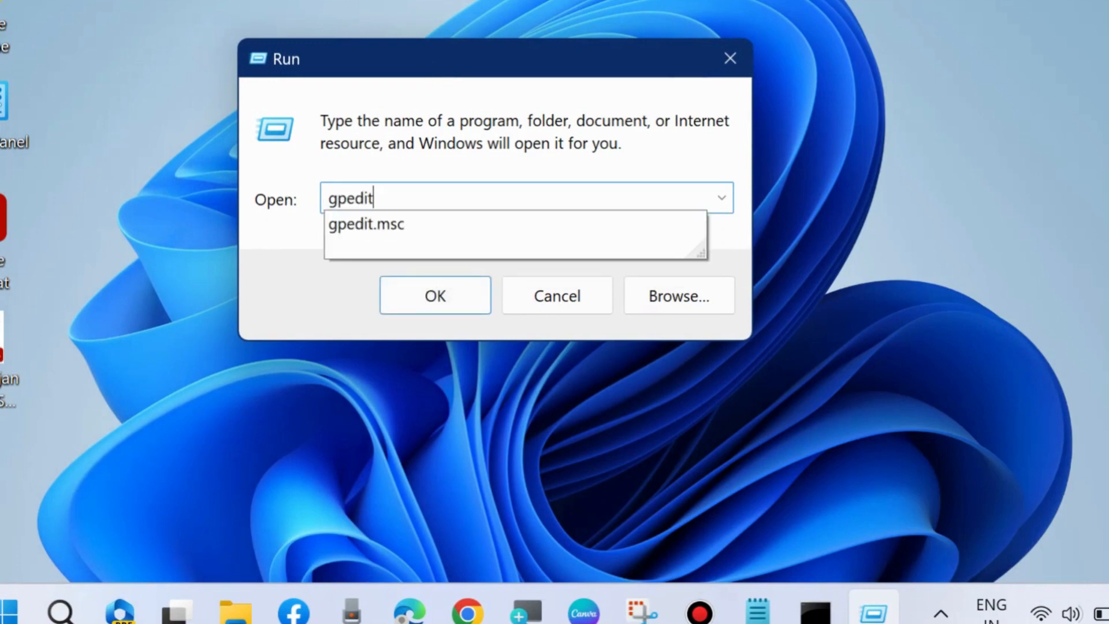
{"action": "type", "text": "."}
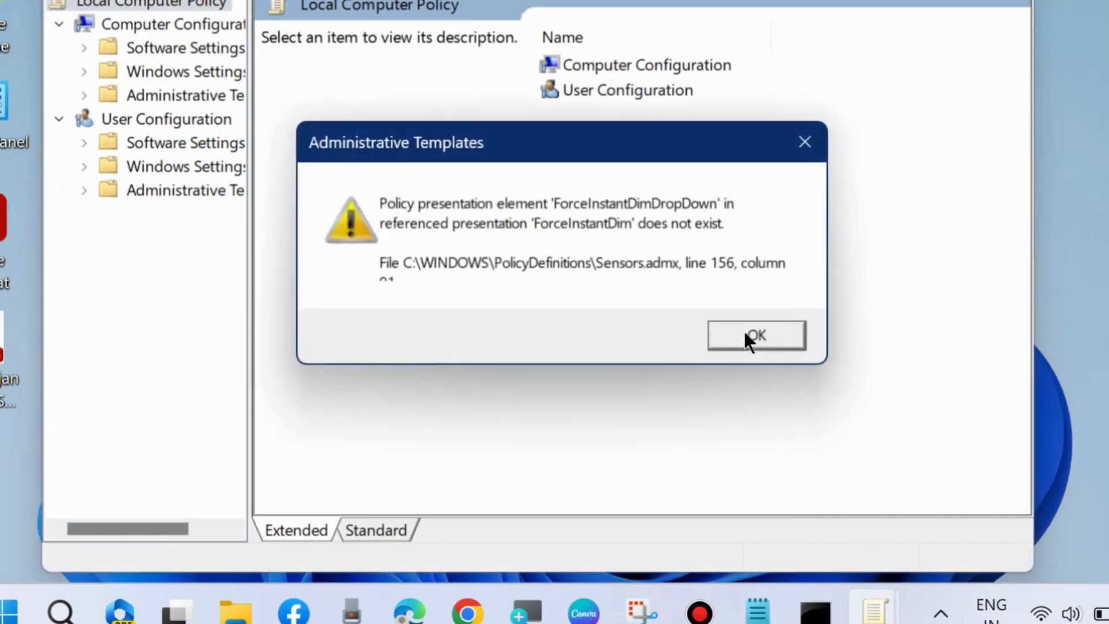
Dismiss the warning and reach Troubleshooting and Diagnostics under Administrative Templates > System.
{"action": "left_click", "coordinate": [756, 336]}
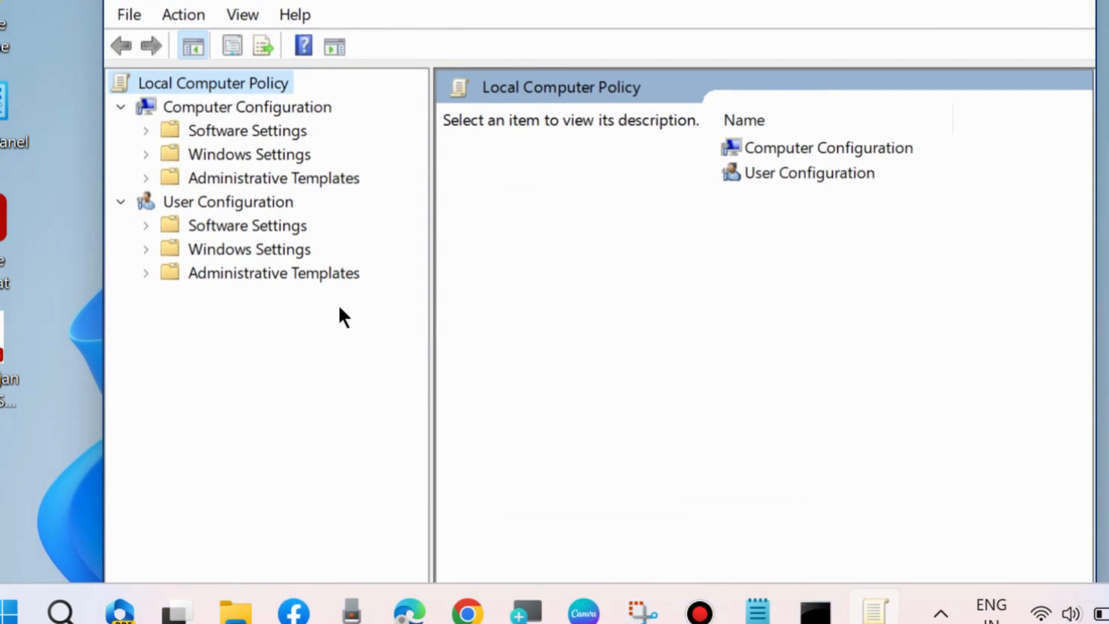
{"action": "mouse_move", "coordinate": [152, 187]}
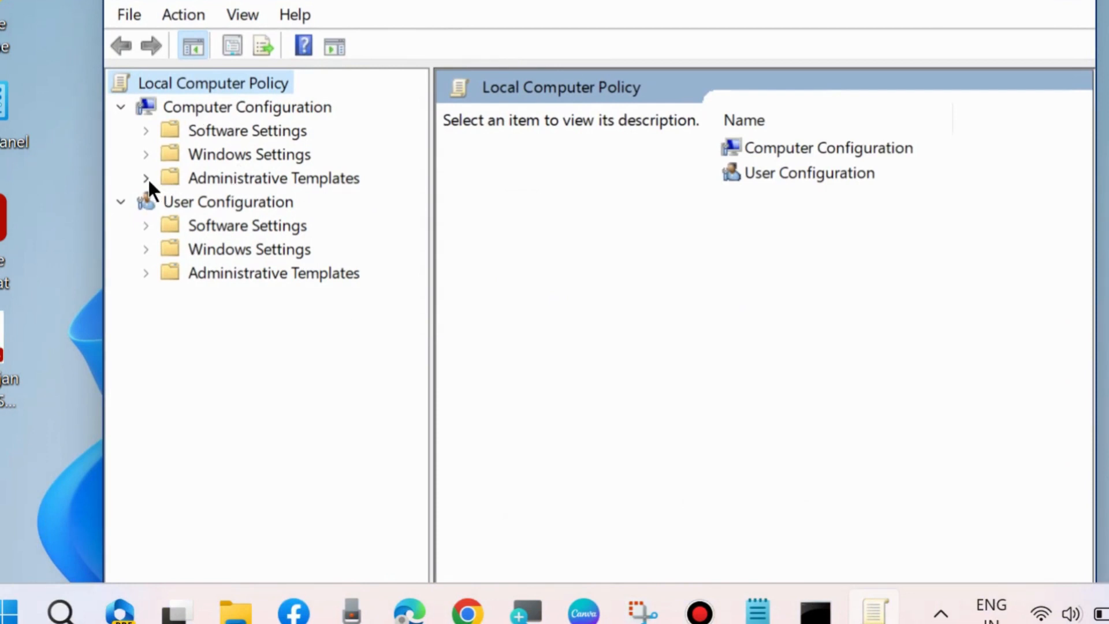
{"action": "left_click", "coordinate": [146, 178]}
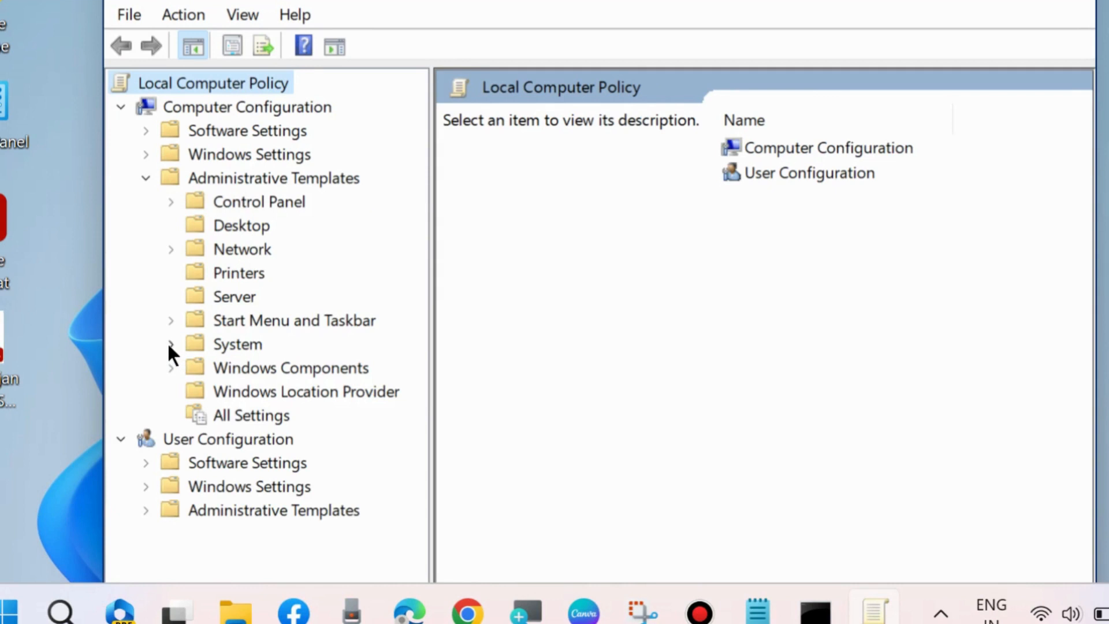
{"action": "scroll", "scroll_direction": "down", "scroll_amount": 3}
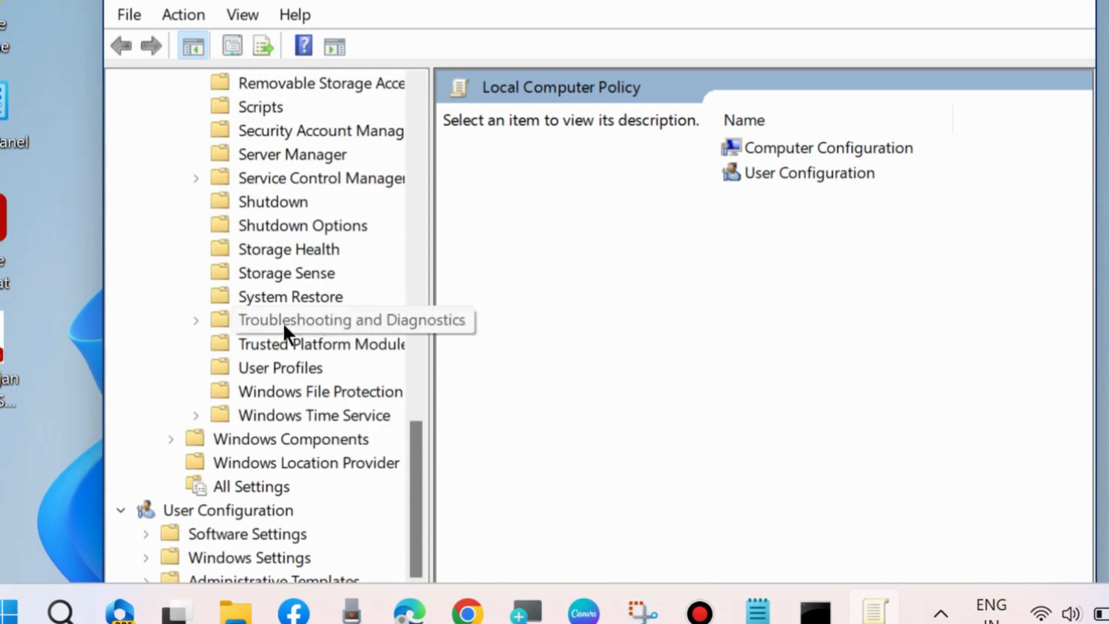
{"action": "left_click", "coordinate": [322, 320]}
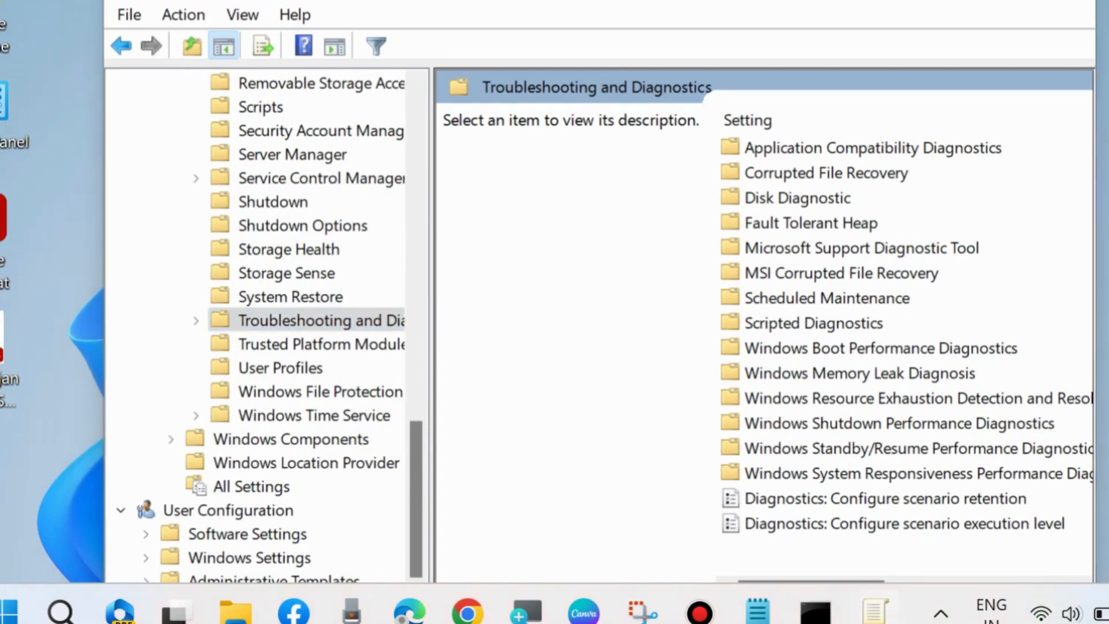
Expand Troubleshooting and Diagnostics and select its Scripted Diagnostics folder.
{"action": "left_click", "coordinate": [197, 320]}
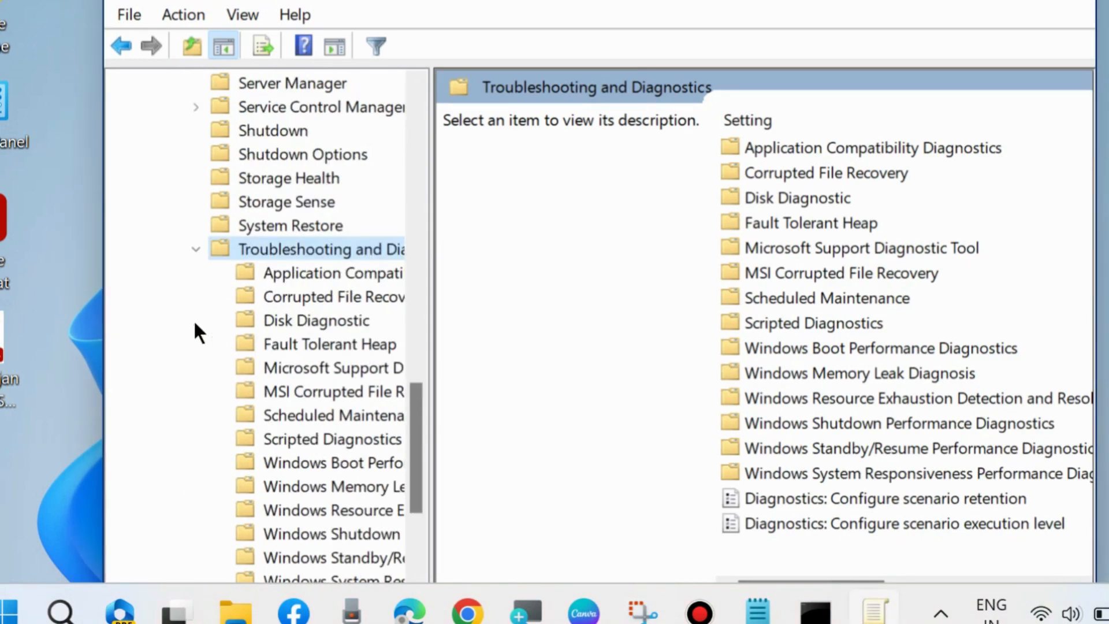
{"action": "mouse_move", "coordinate": [319, 462]}
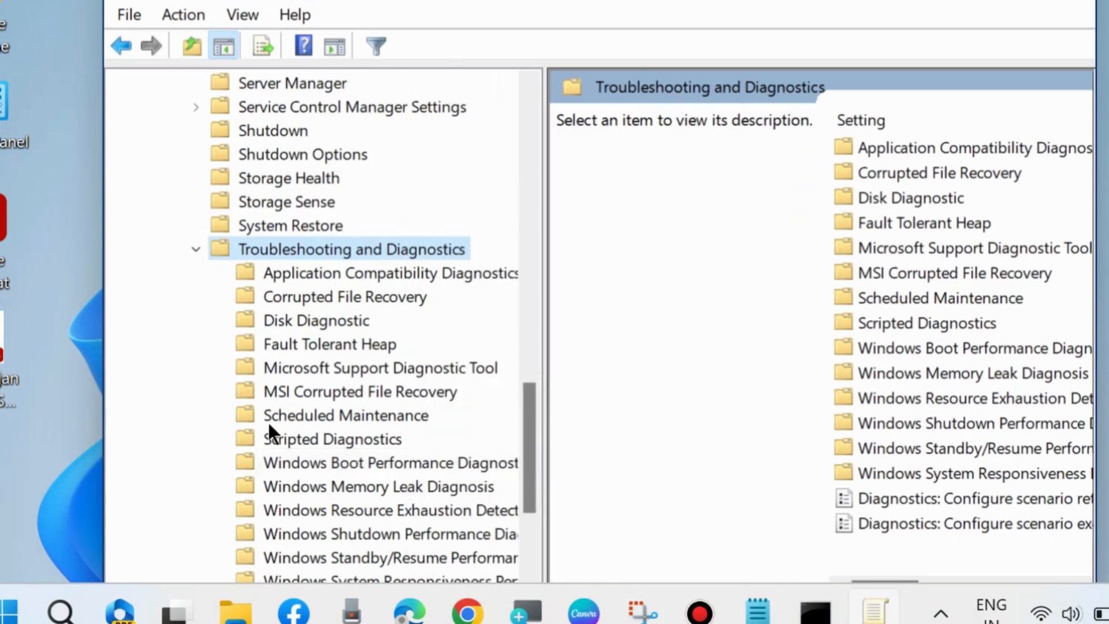
{"action": "scroll", "scroll_direction": "down", "scroll_amount": 3}
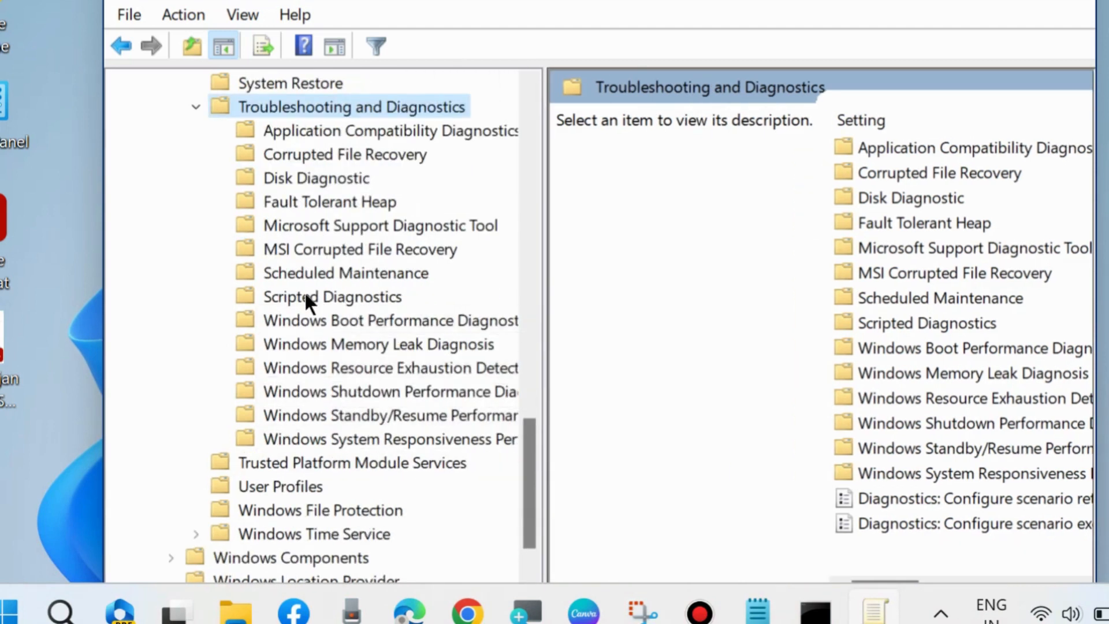
{"action": "left_click", "coordinate": [332, 297]}
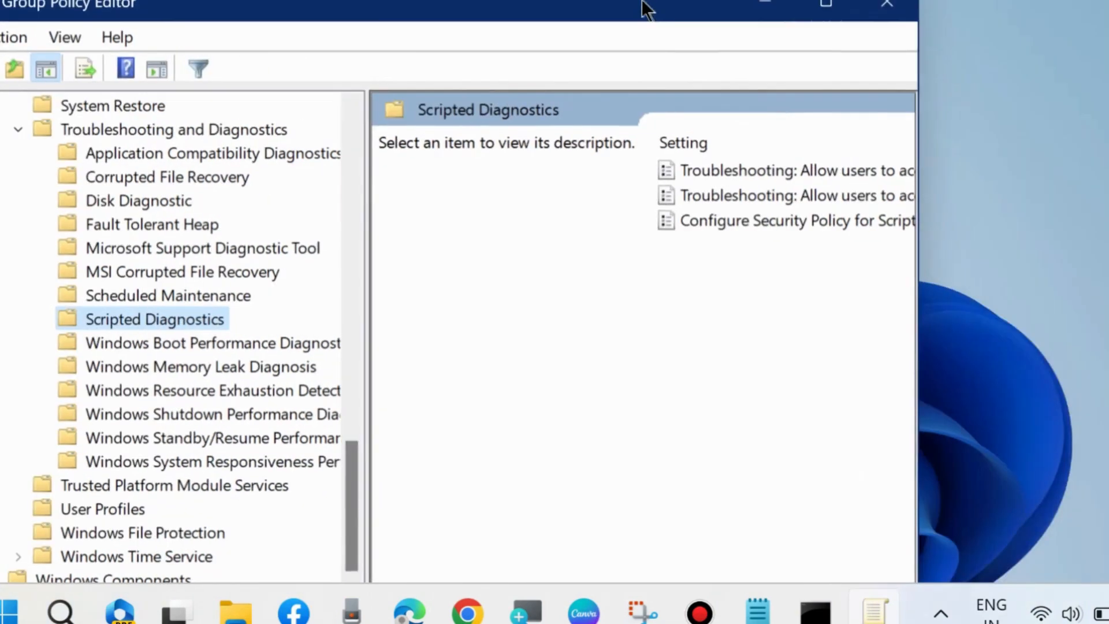
{"action": "mouse_move", "coordinate": [920, 300]}
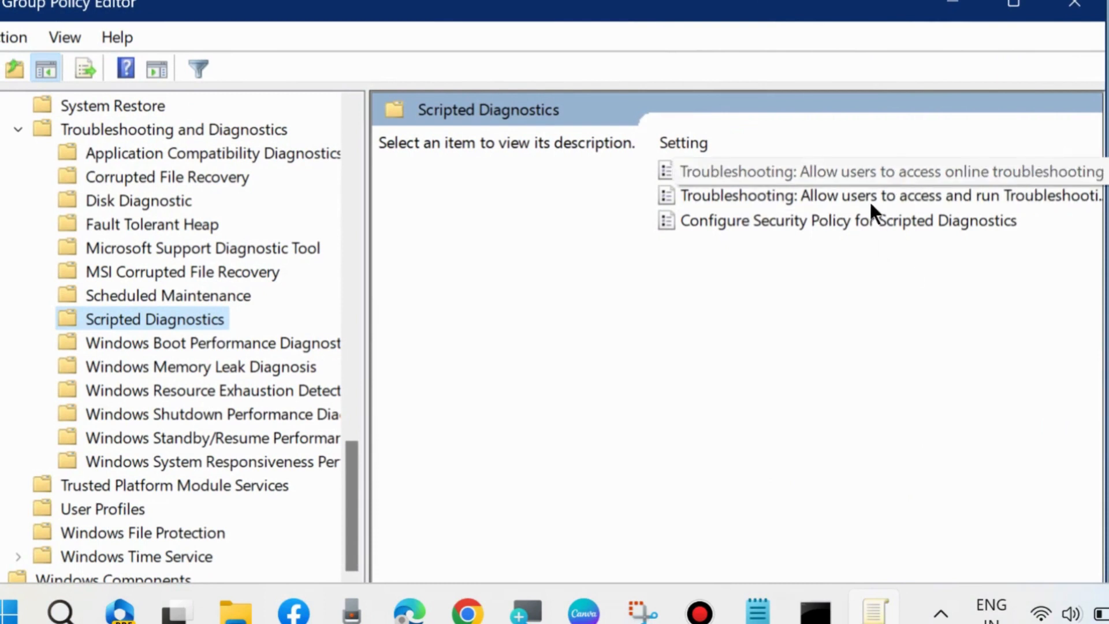
Set 'Allow users to access and run Troubleshooting Wizards' to Enabled and confirm.
{"action": "left_click", "coordinate": [877, 195]}
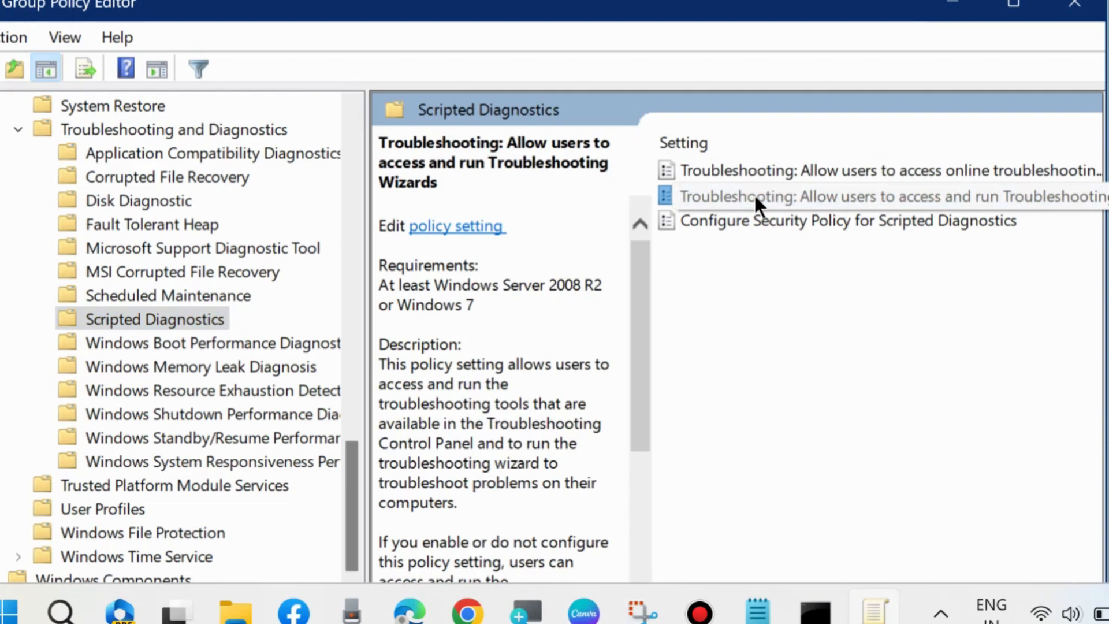
{"action": "double_click", "coordinate": [877, 197]}
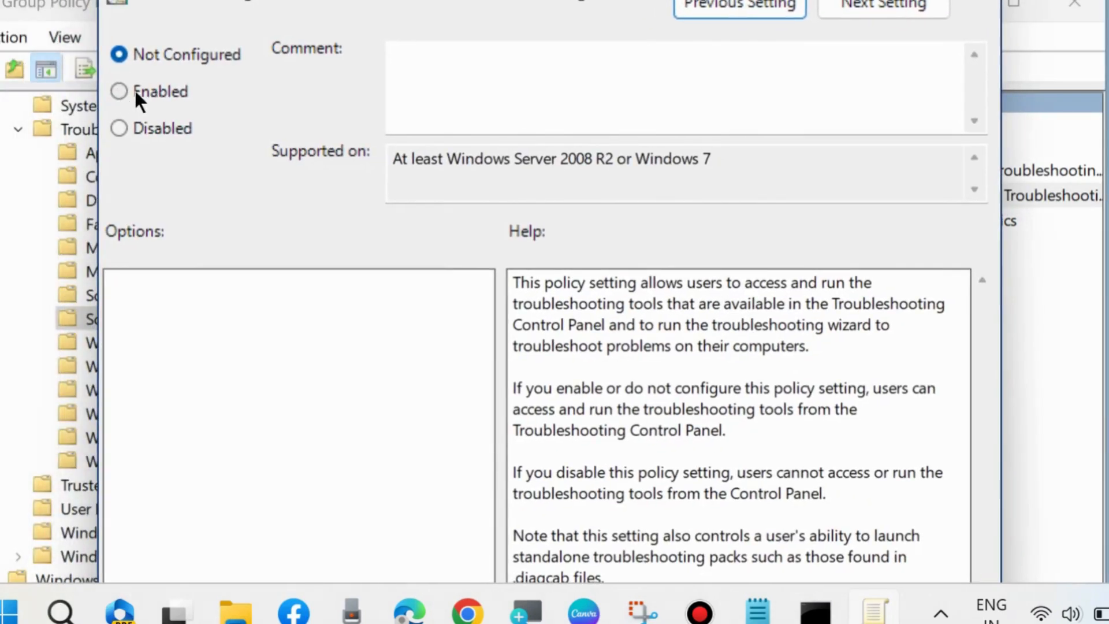
{"action": "left_click", "coordinate": [118, 92]}
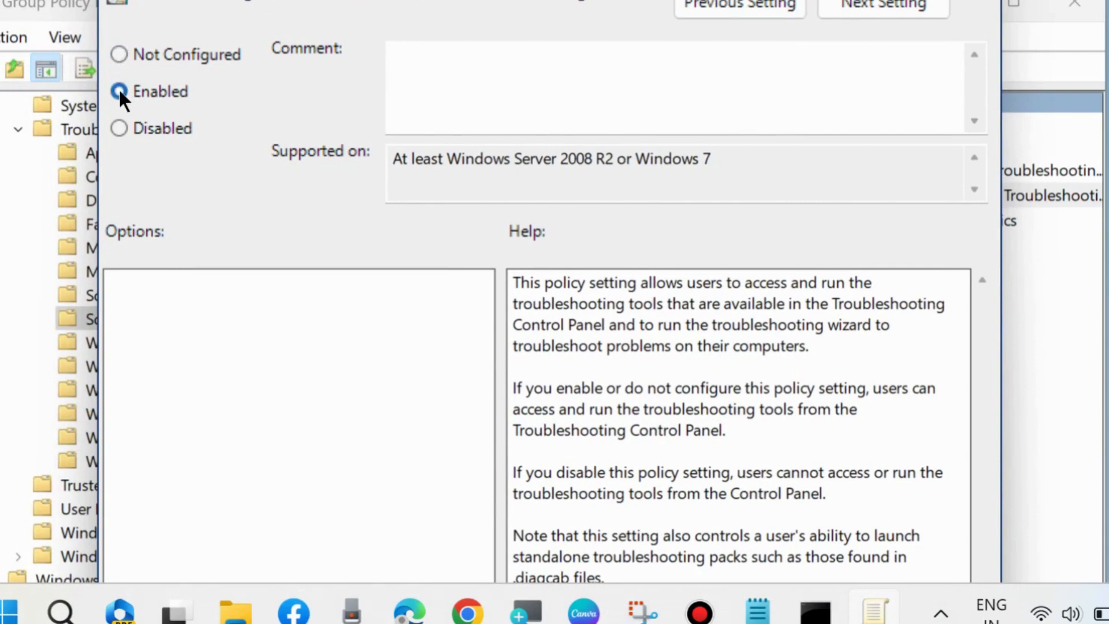
{"action": "left_click", "coordinate": [118, 91]}
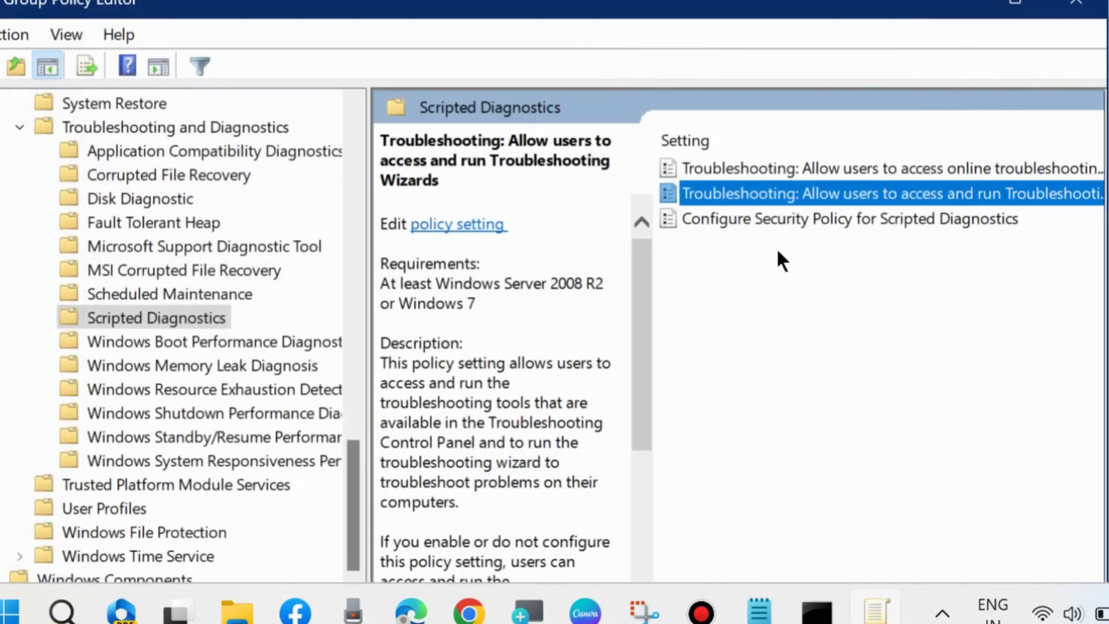
Set 'Allow users to access online troubleshooting content' to Enabled, not yet confirmed.
{"action": "left_click", "coordinate": [843, 218]}
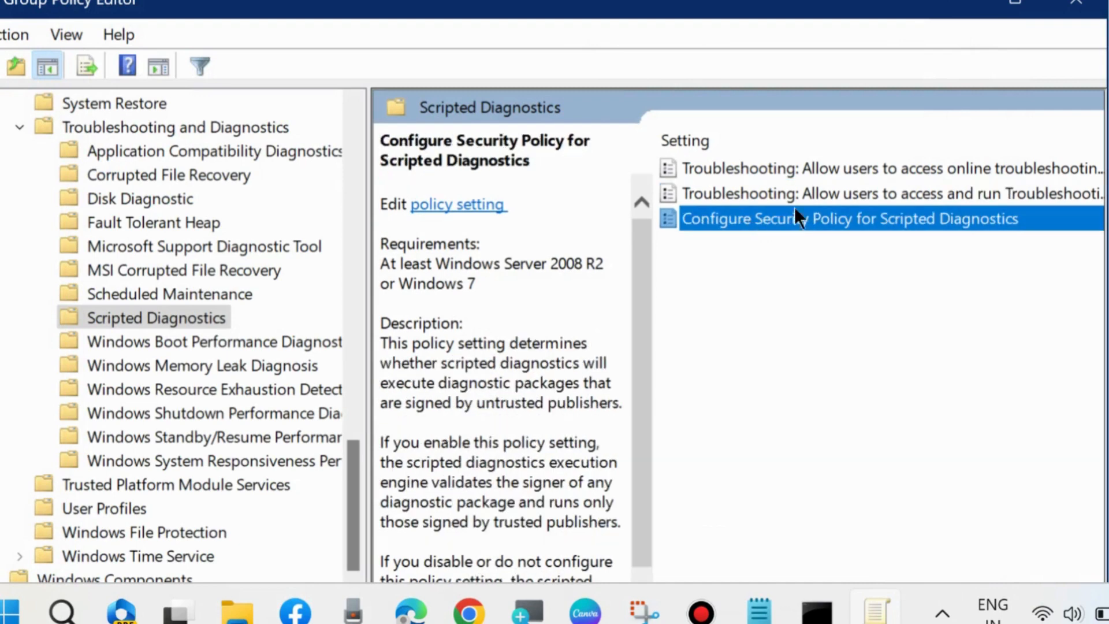
{"action": "left_click", "coordinate": [884, 169]}
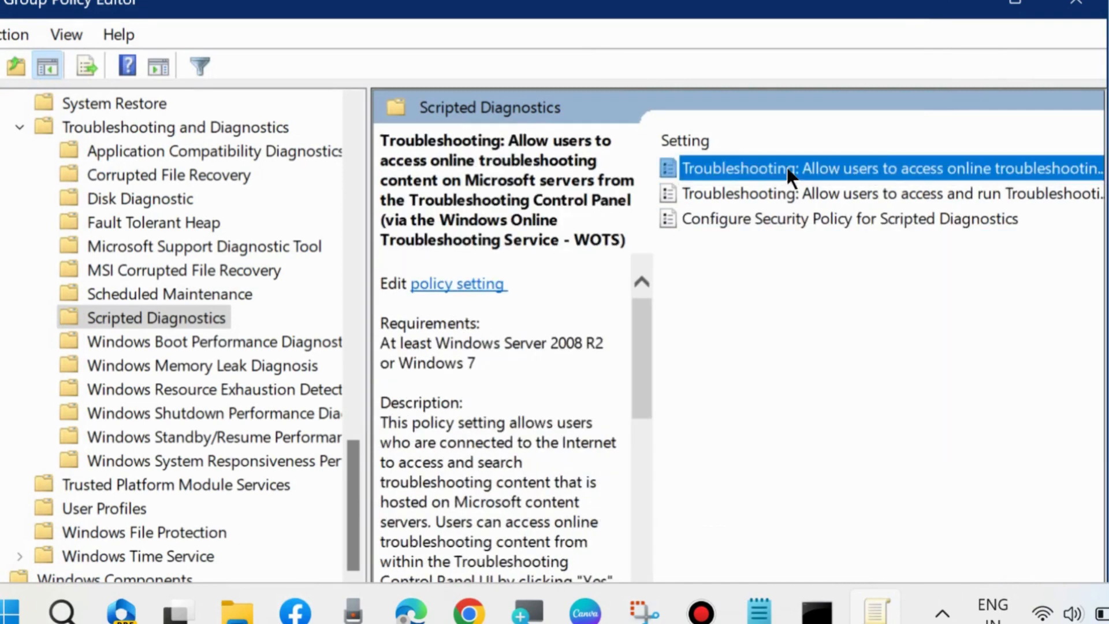
{"action": "double_click", "coordinate": [887, 169]}
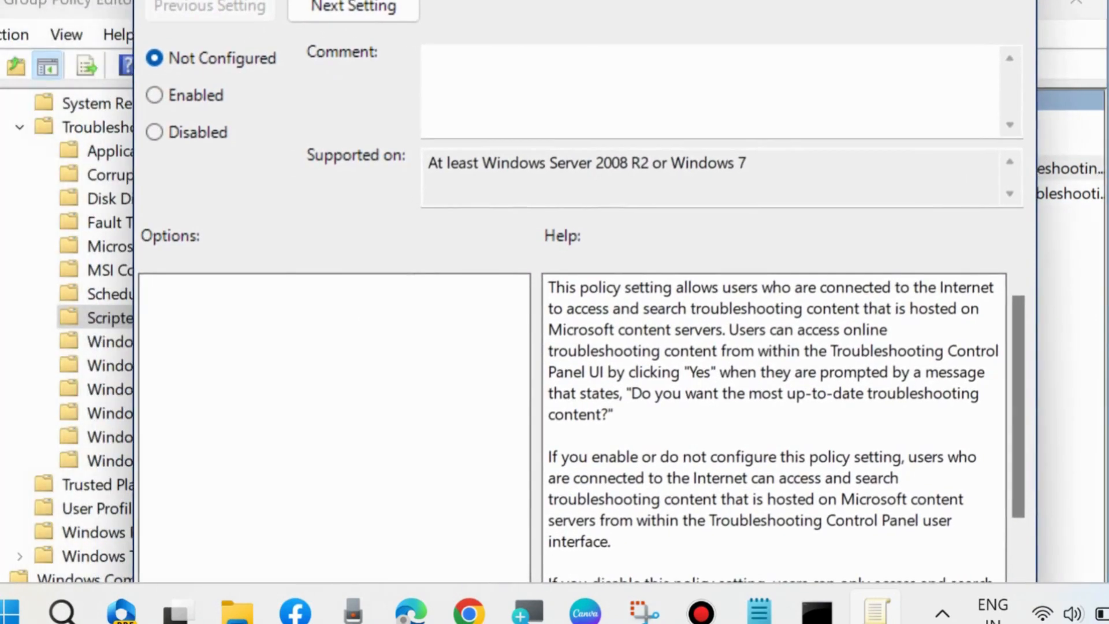
{"action": "left_click", "coordinate": [154, 95]}
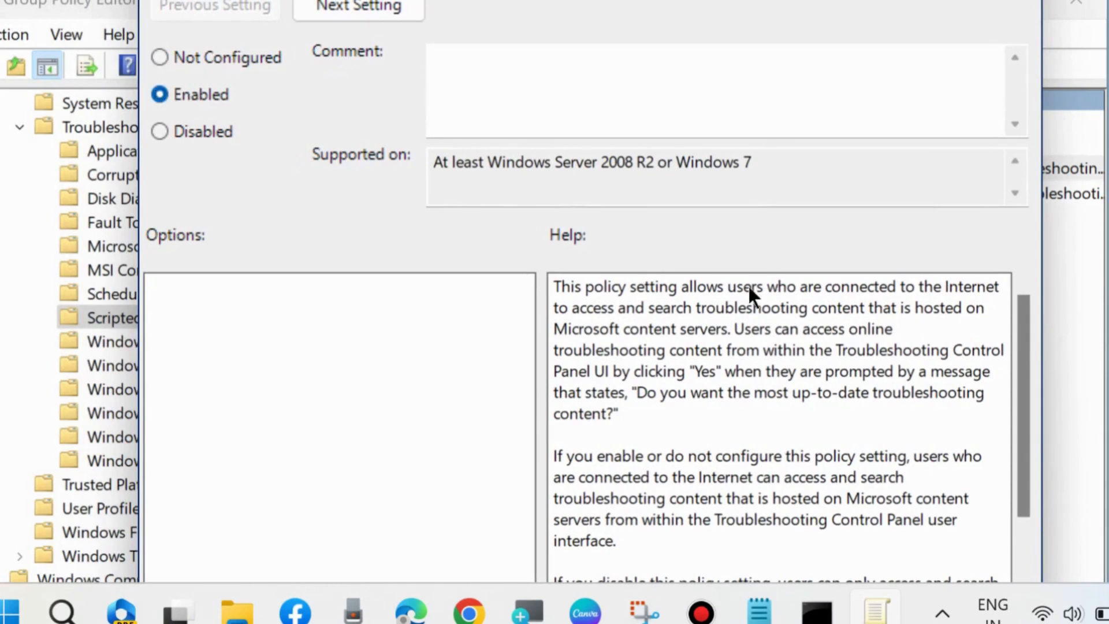
{"action": "mouse_move", "coordinate": [923, 573]}
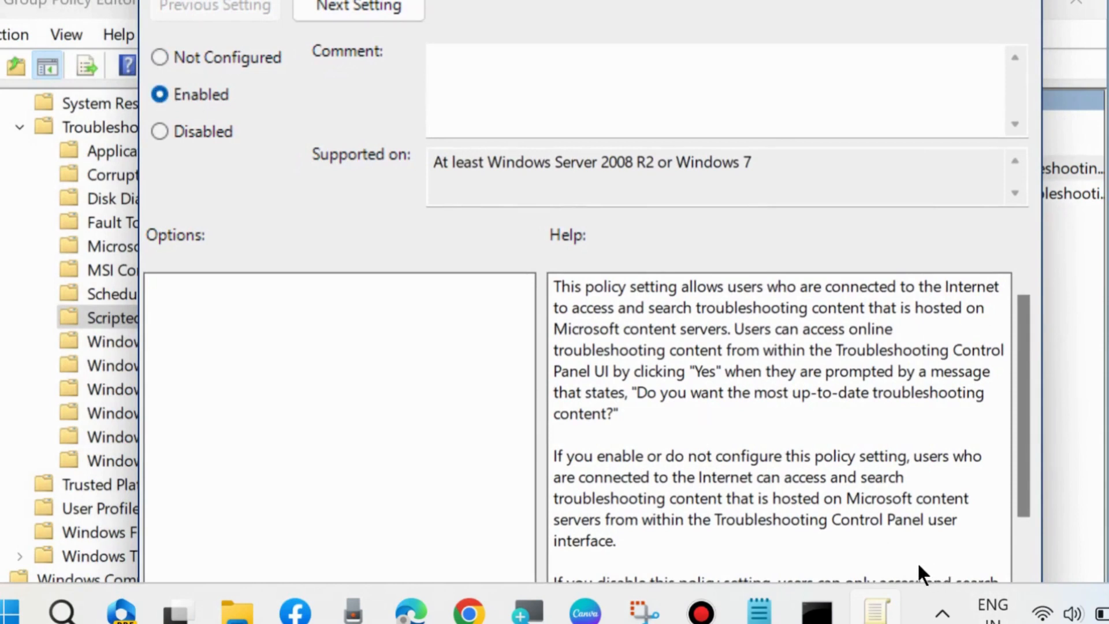